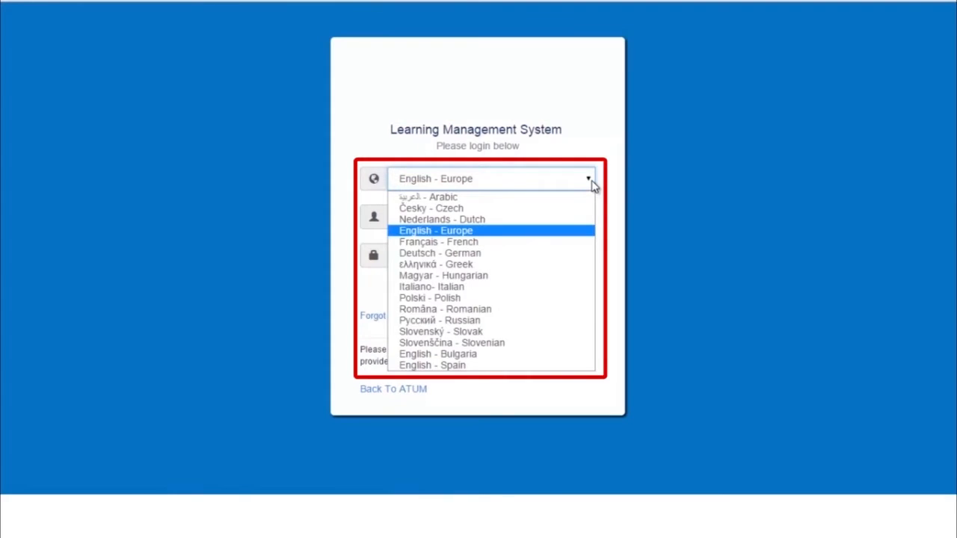
# Step: Keep English - Europe, enter the manager login ID and password, and sign in
pyautogui.click(435, 230)
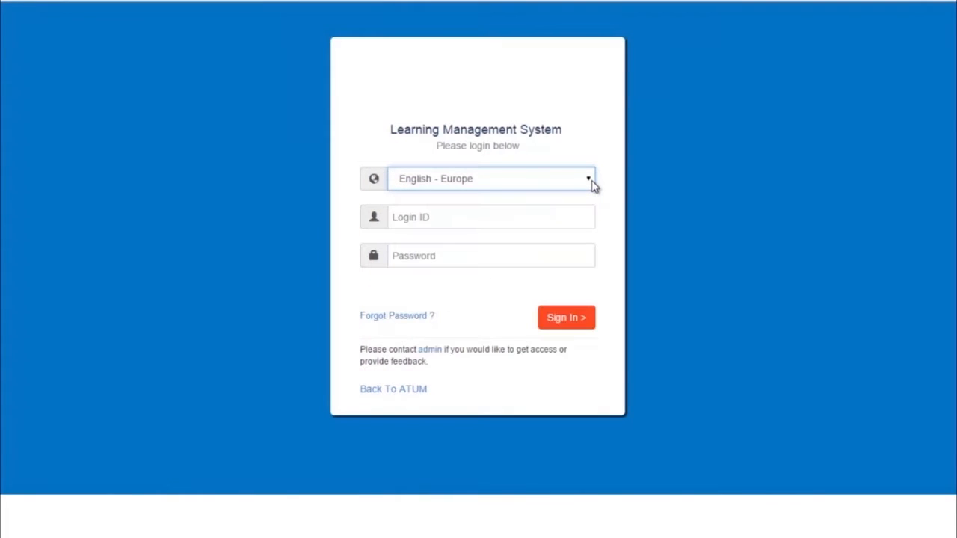
pyautogui.click(490, 217)
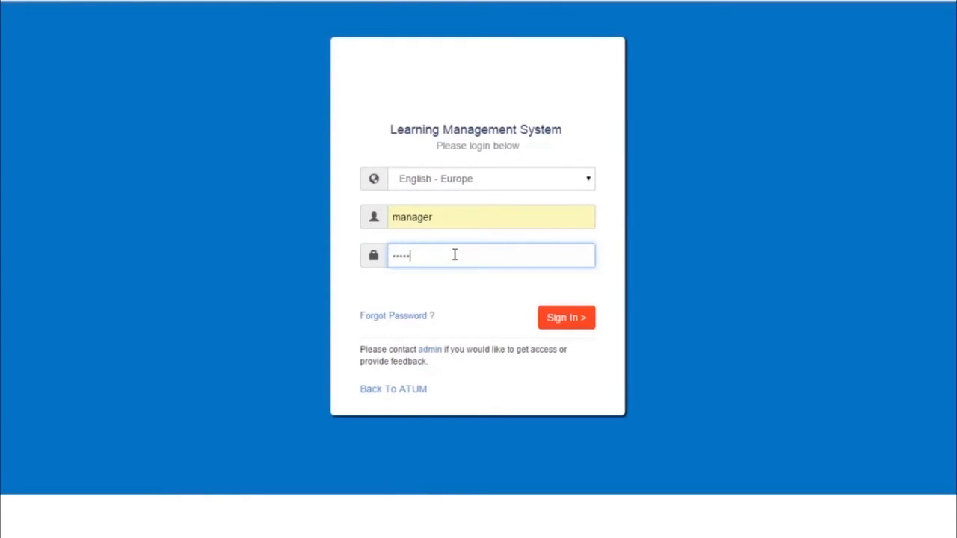
pyautogui.click(566, 317)
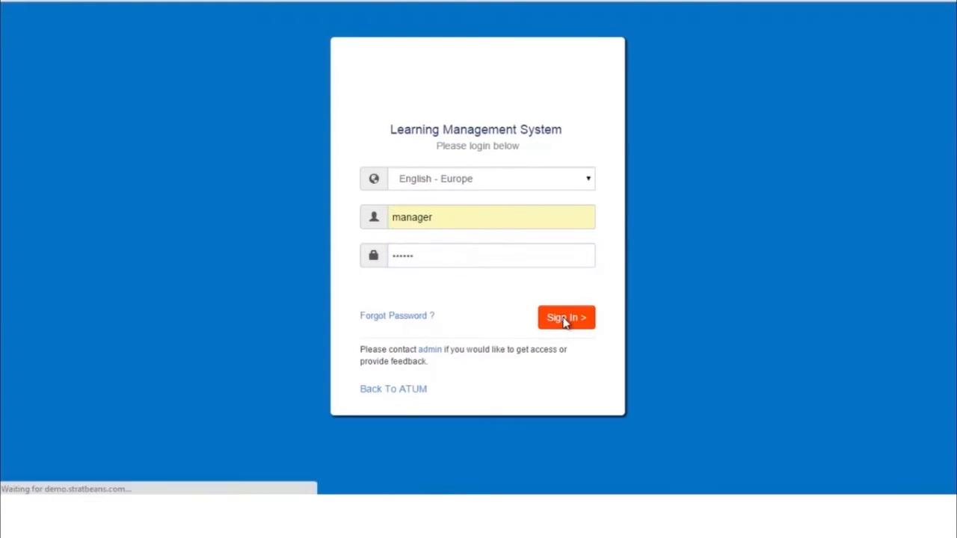
# Step: Open the Course section's SCORM Repository, which lists four courses
pyautogui.click(566, 317)
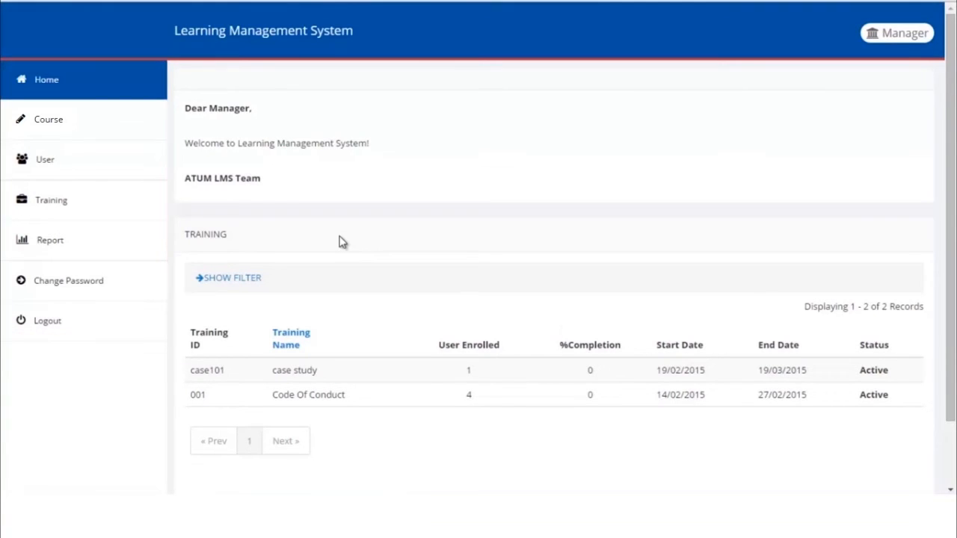
pyautogui.click(48, 119)
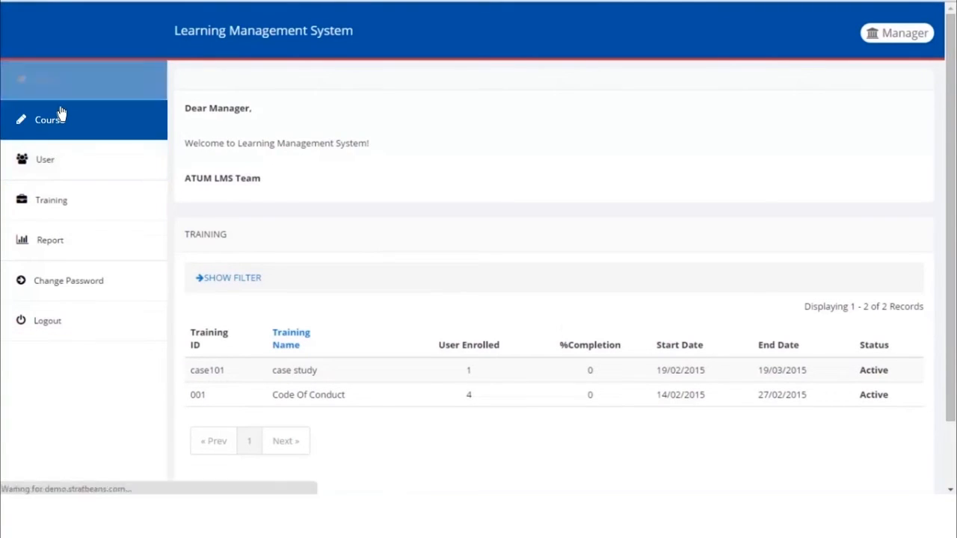
pyautogui.click(48, 120)
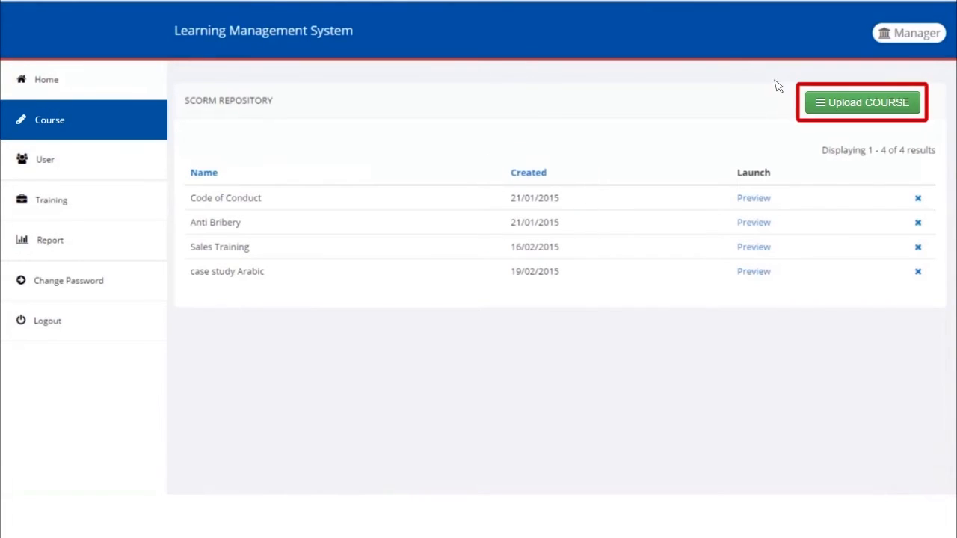
pyautogui.moveTo(861, 103)
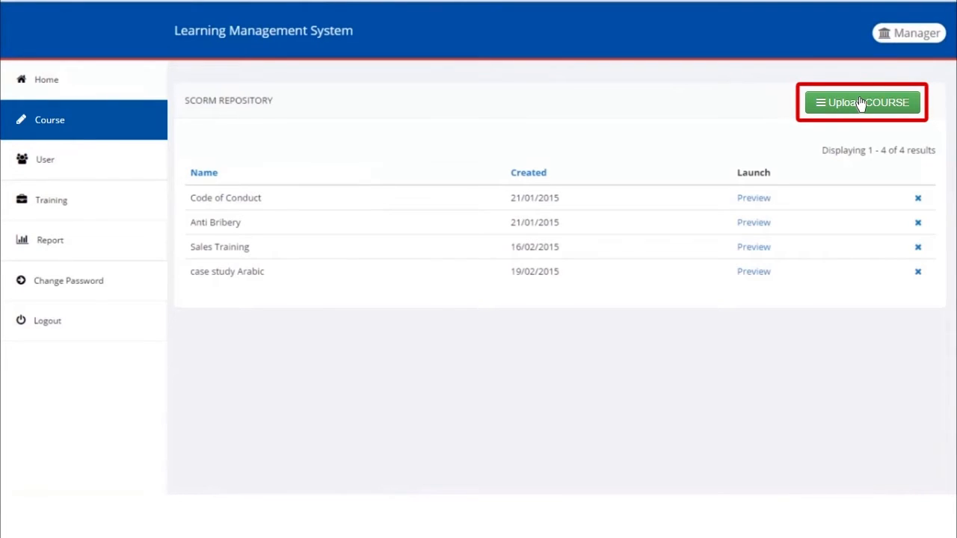
# Step: Upload the story.zip package as a new course named Induction
pyautogui.click(862, 102)
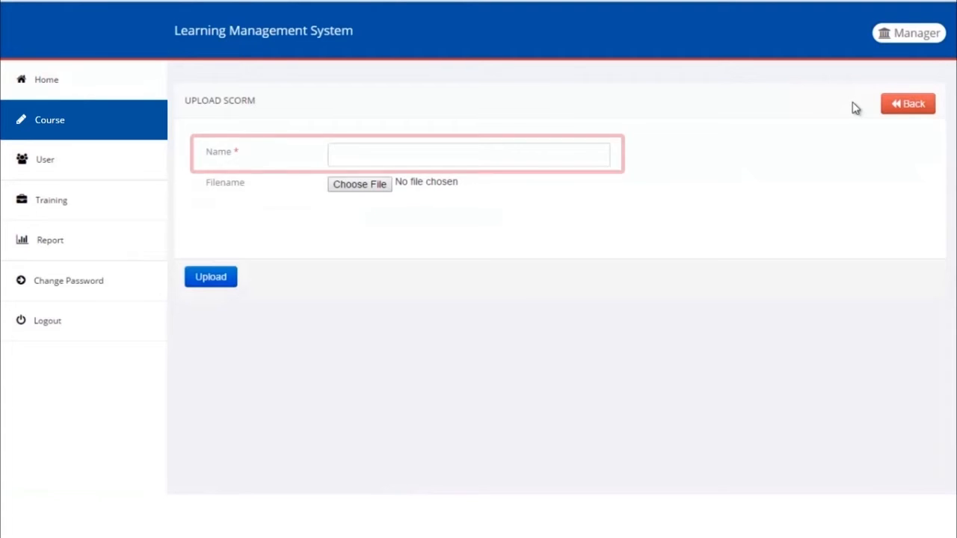
pyautogui.write('Inducti')
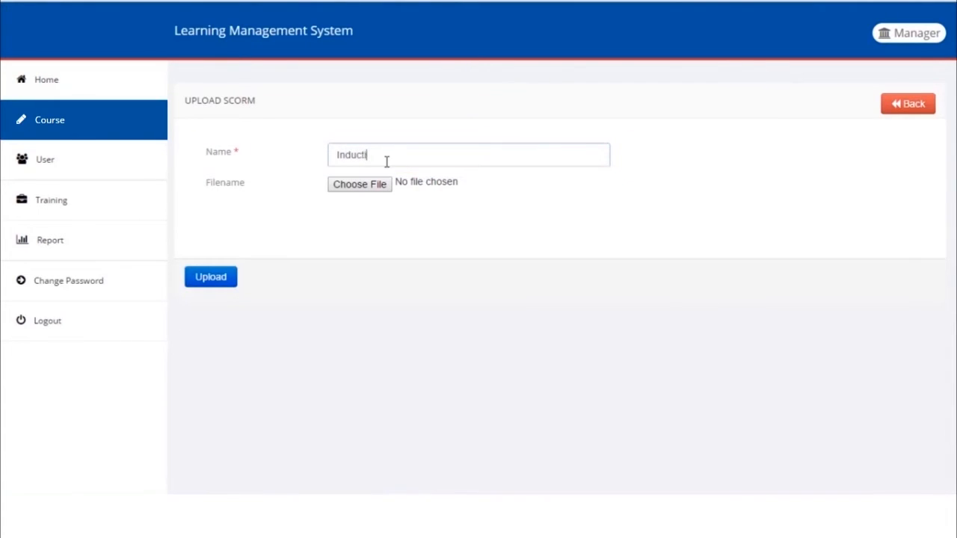
pyautogui.click(359, 183)
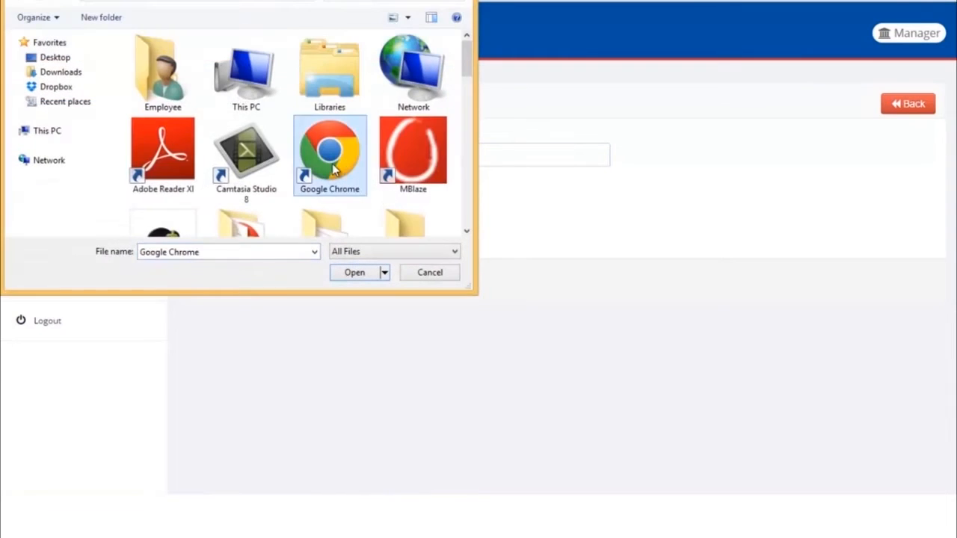
pyautogui.click(354, 272)
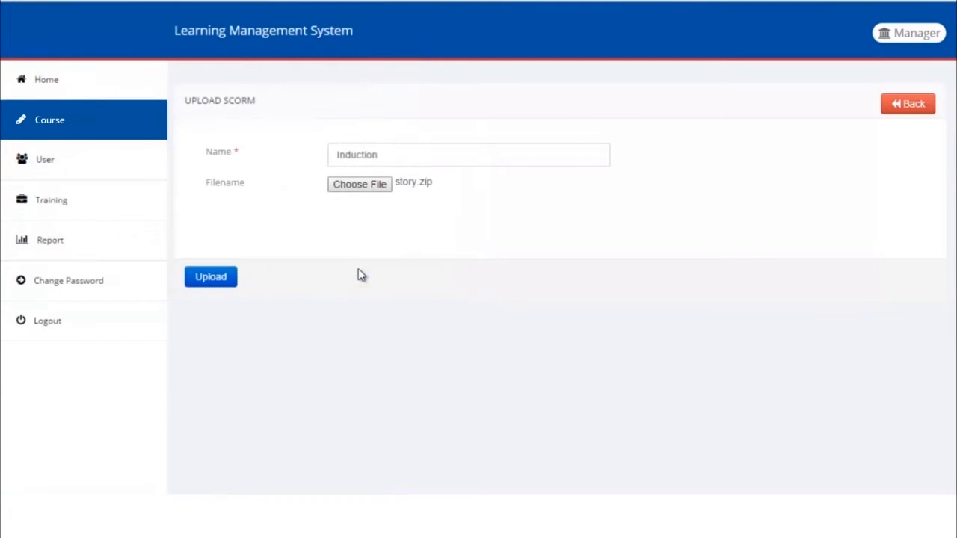
pyautogui.click(210, 277)
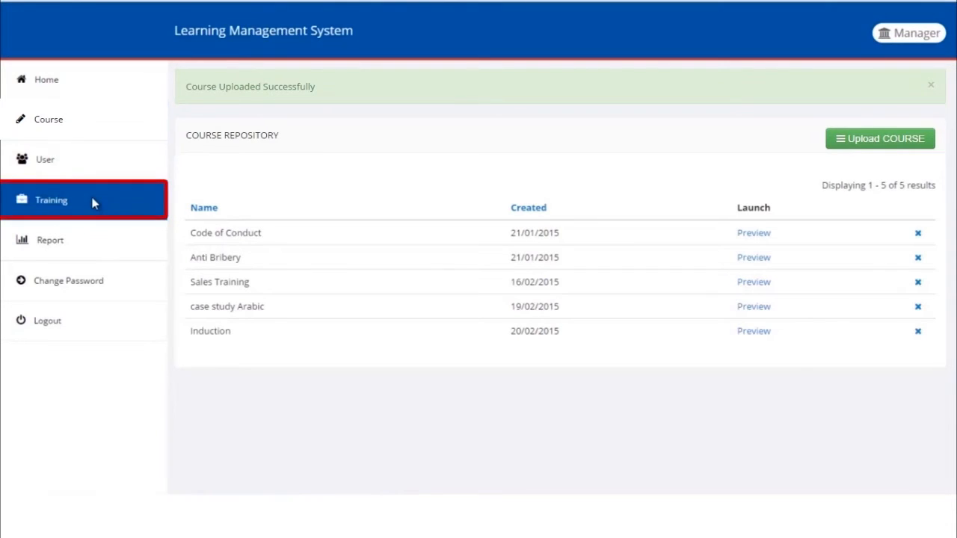
# Step: Open Trainings Created, listing case study and Code Of Conduct
pyautogui.click(51, 200)
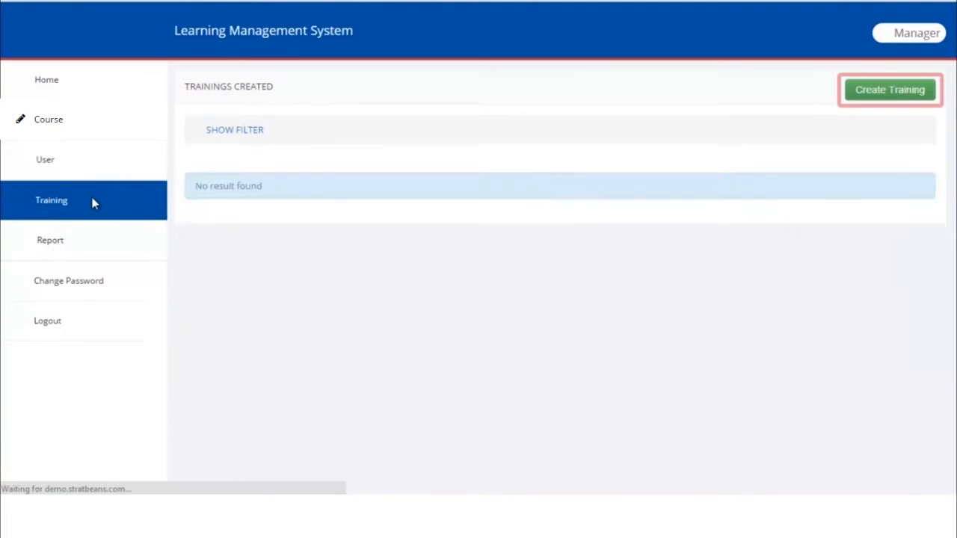
pyautogui.click(50, 200)
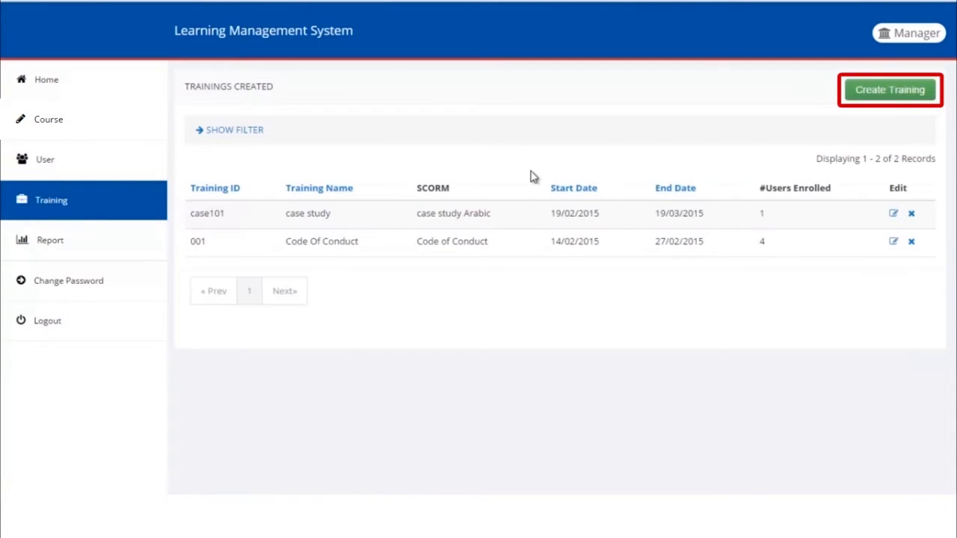
pyautogui.moveTo(890, 90)
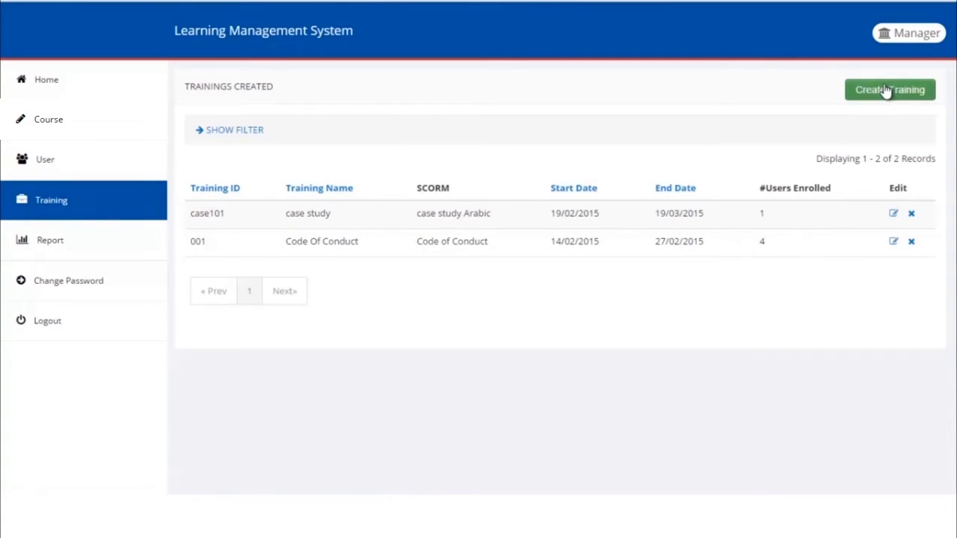
# Step: Create training 'induction module' (ind101) on the Induction course, 20/02/2015 to 23/02/2015
pyautogui.click(889, 90)
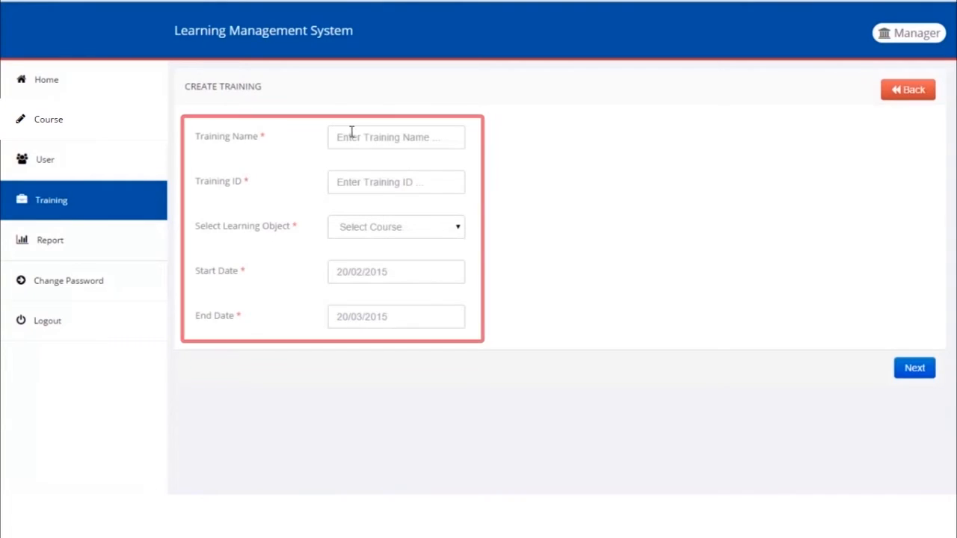
pyautogui.write('induction')
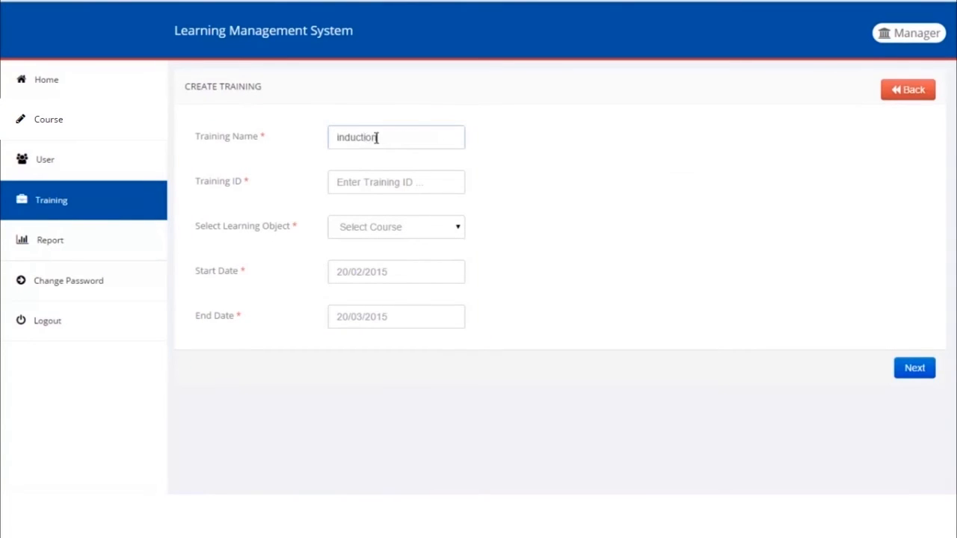
pyautogui.write('module')
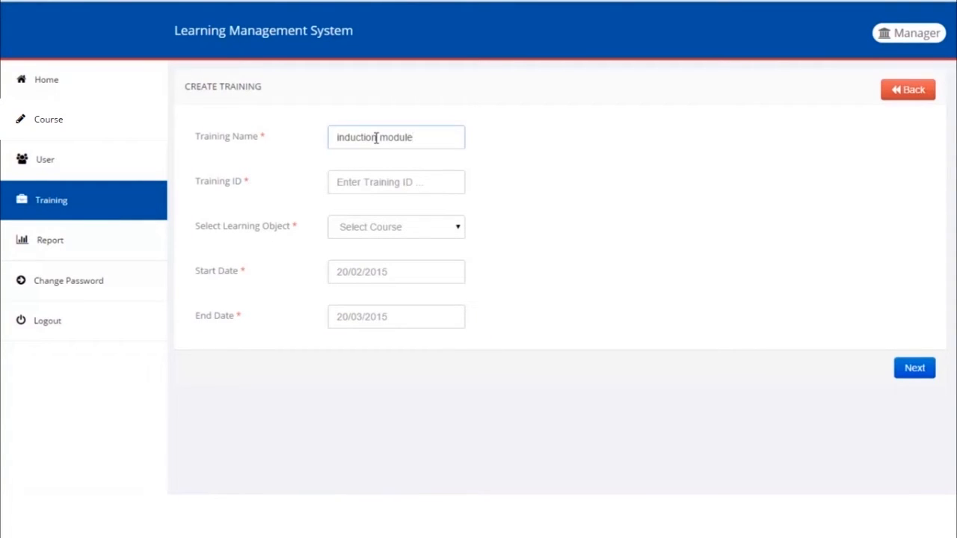
pyautogui.write('ind1')
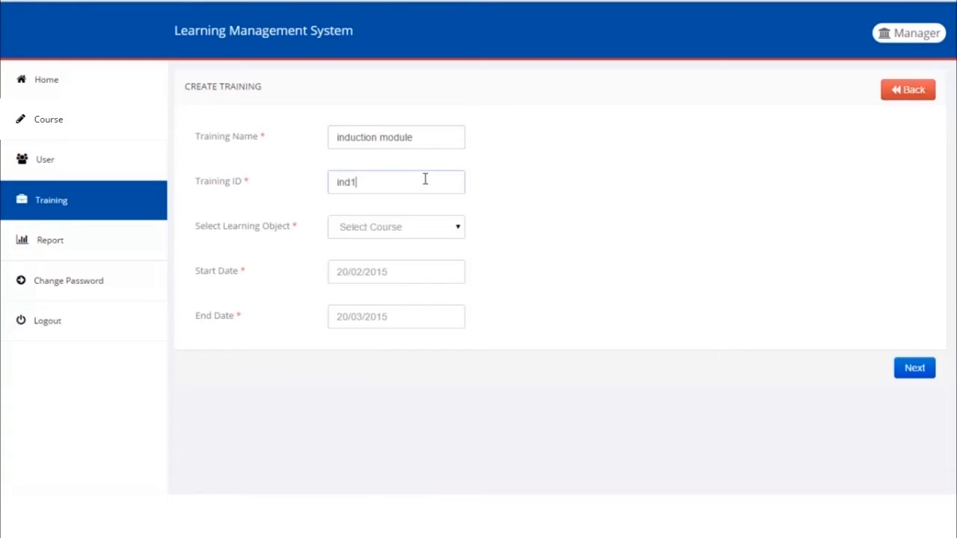
pyautogui.write('01')
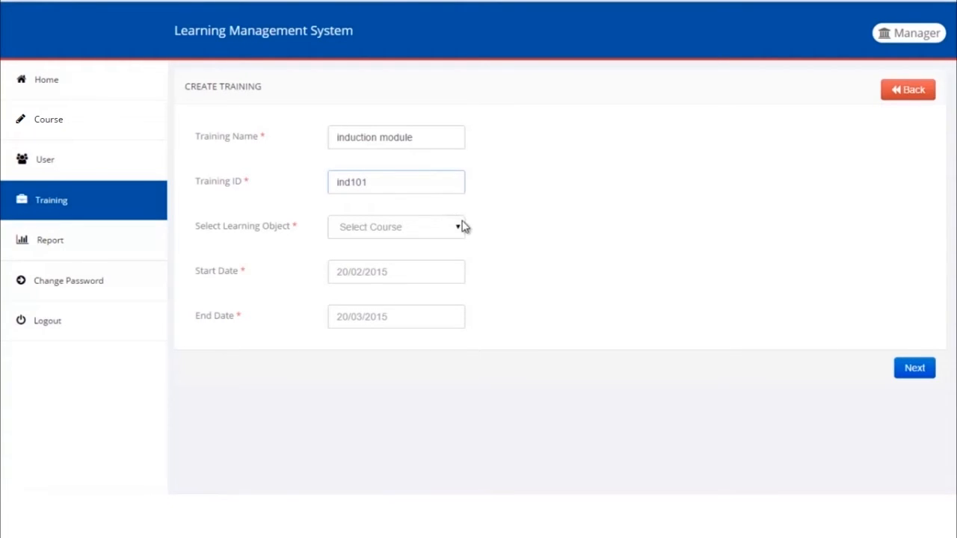
pyautogui.click(396, 227)
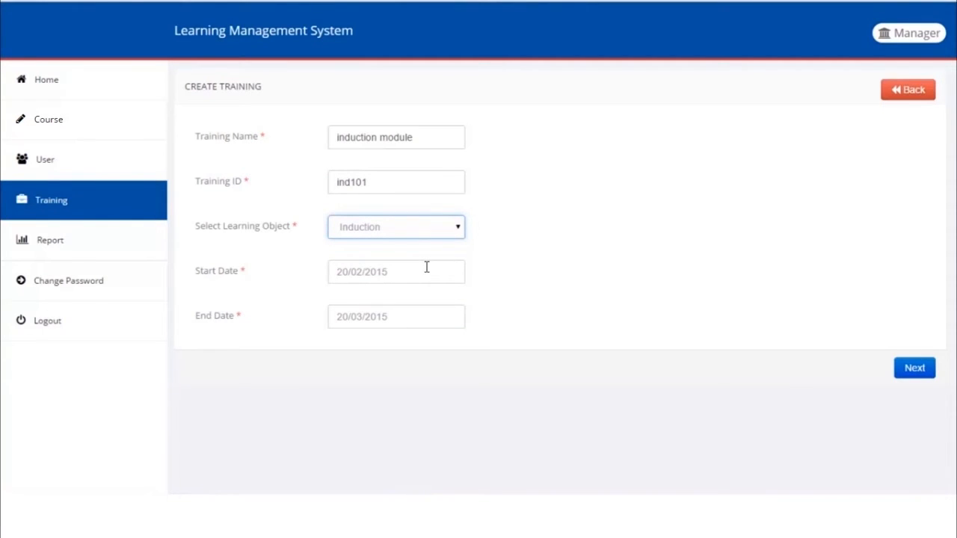
pyautogui.click(396, 271)
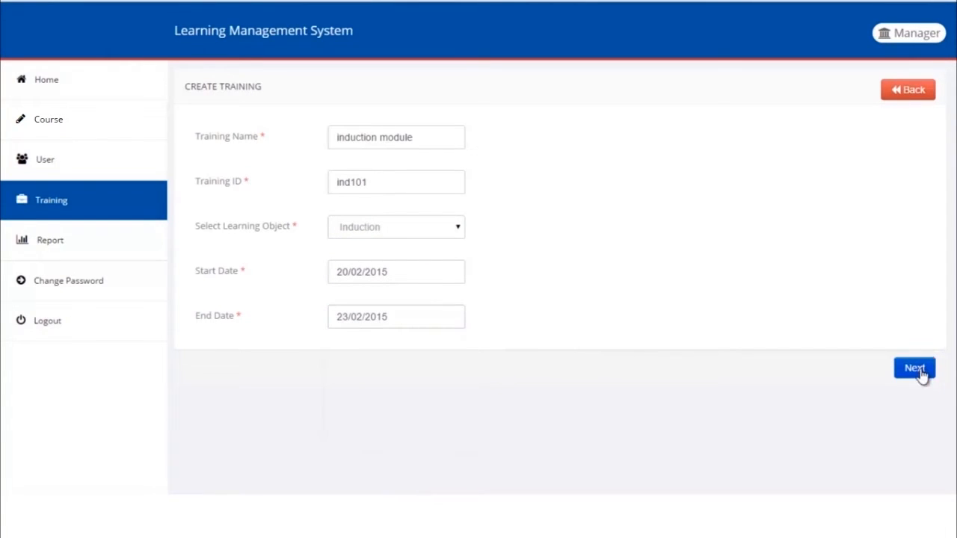
pyautogui.click(915, 367)
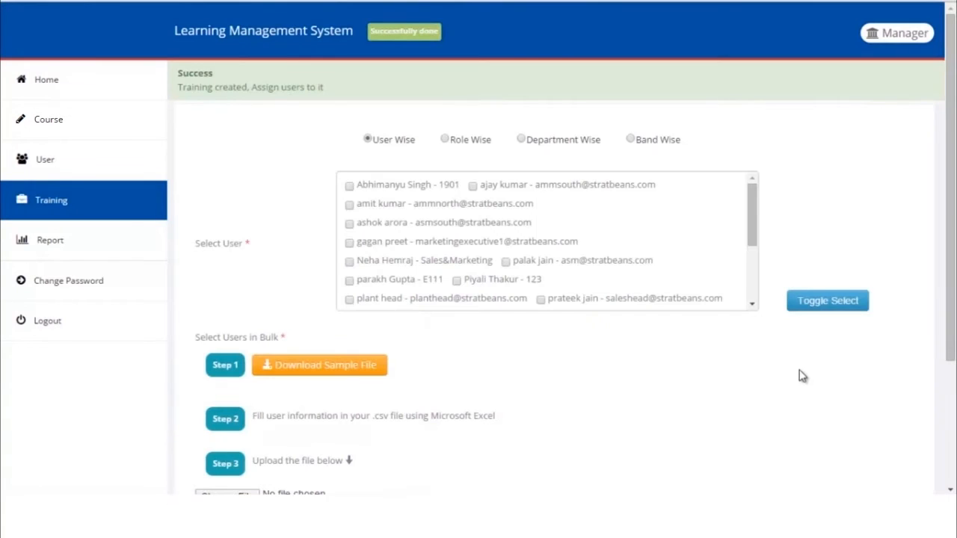
pyautogui.moveTo(775, 374)
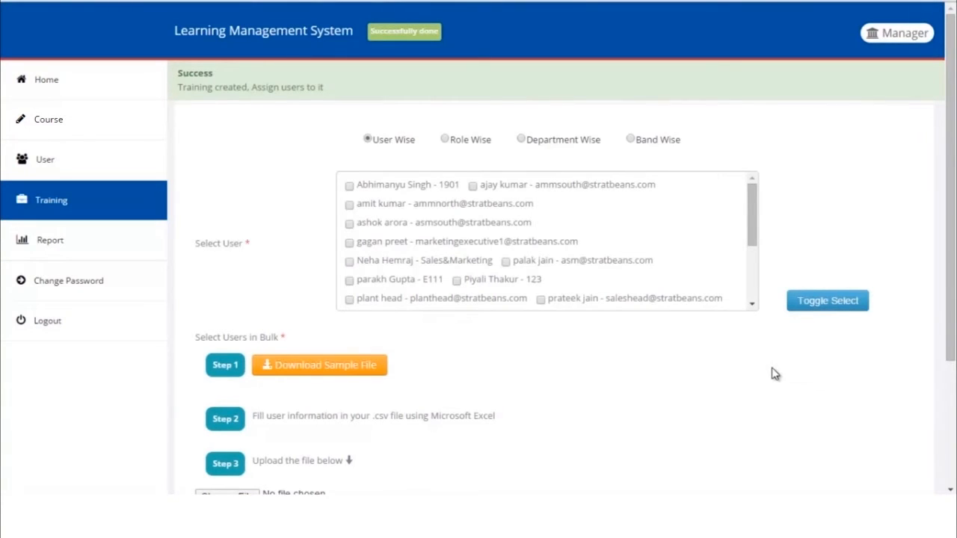
pyautogui.scroll(-3)
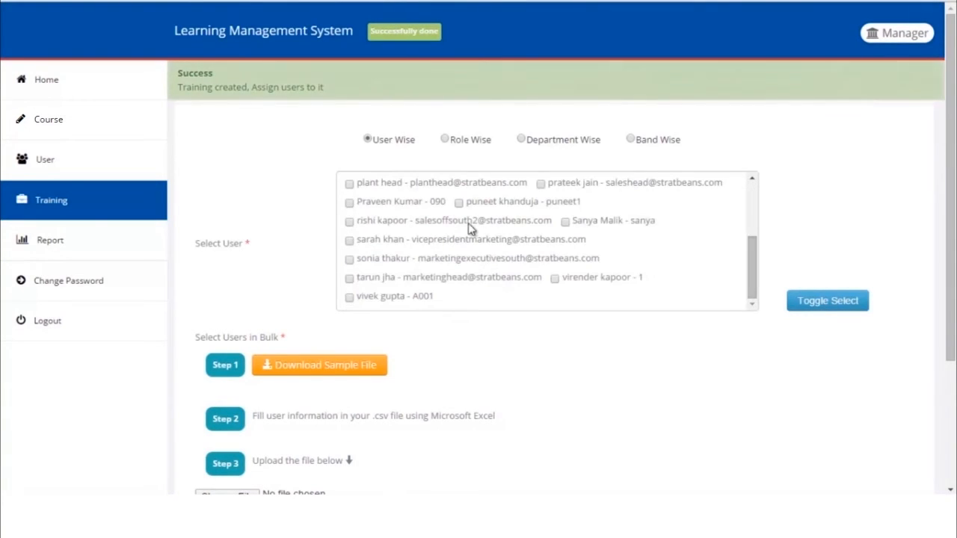
pyautogui.click(458, 203)
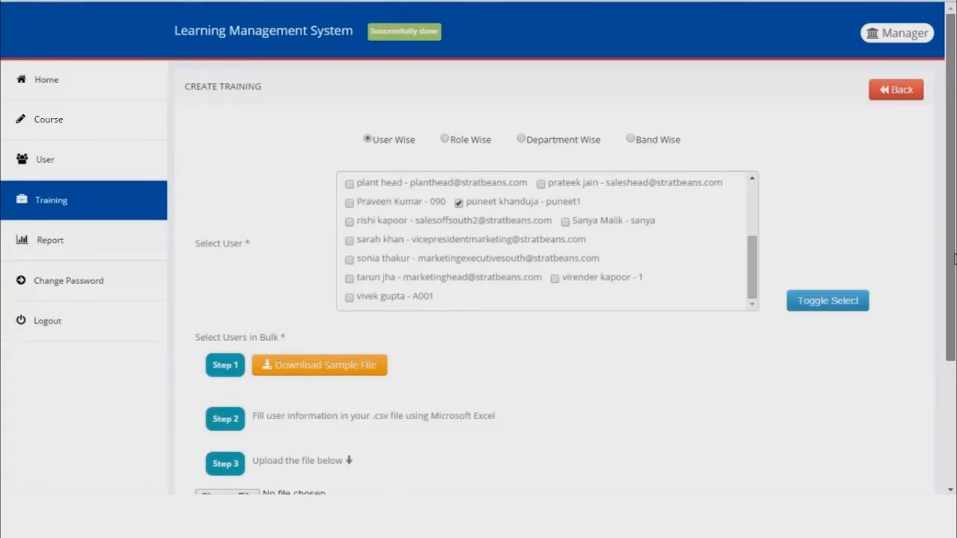
pyautogui.scroll(-3)
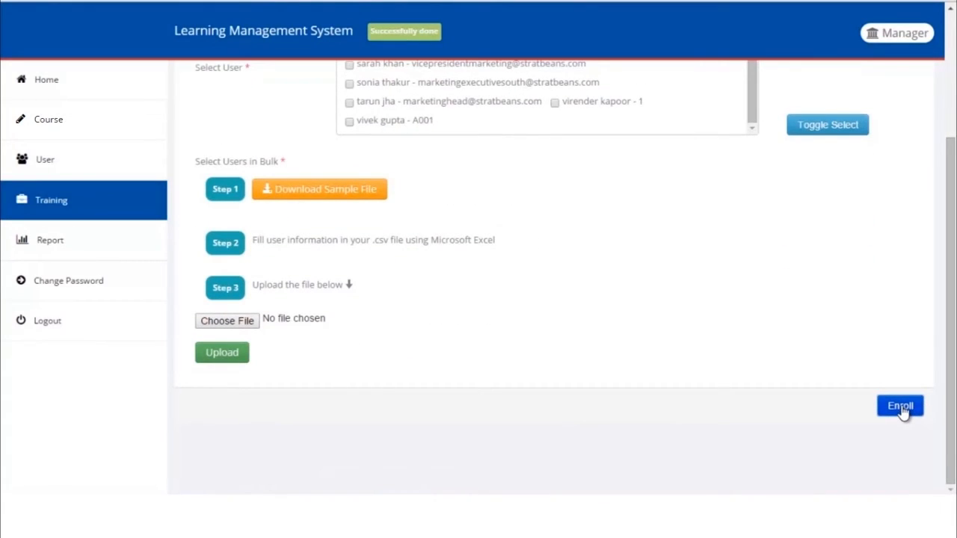
pyautogui.click(900, 405)
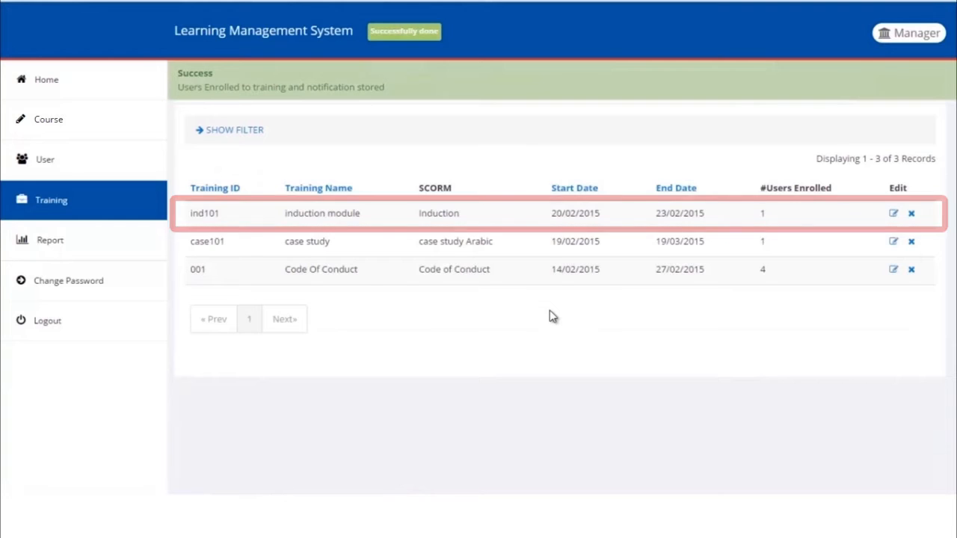
pyautogui.click(50, 240)
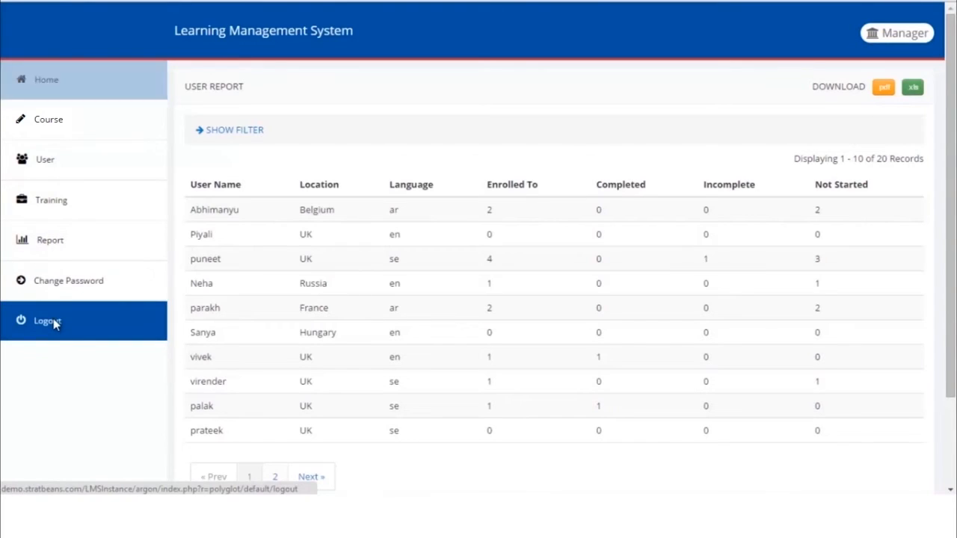
pyautogui.click(47, 320)
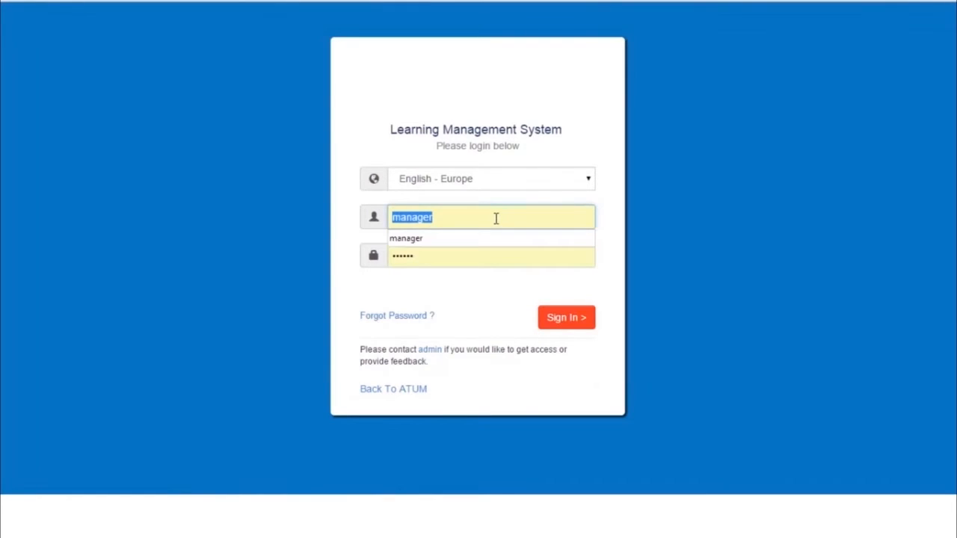
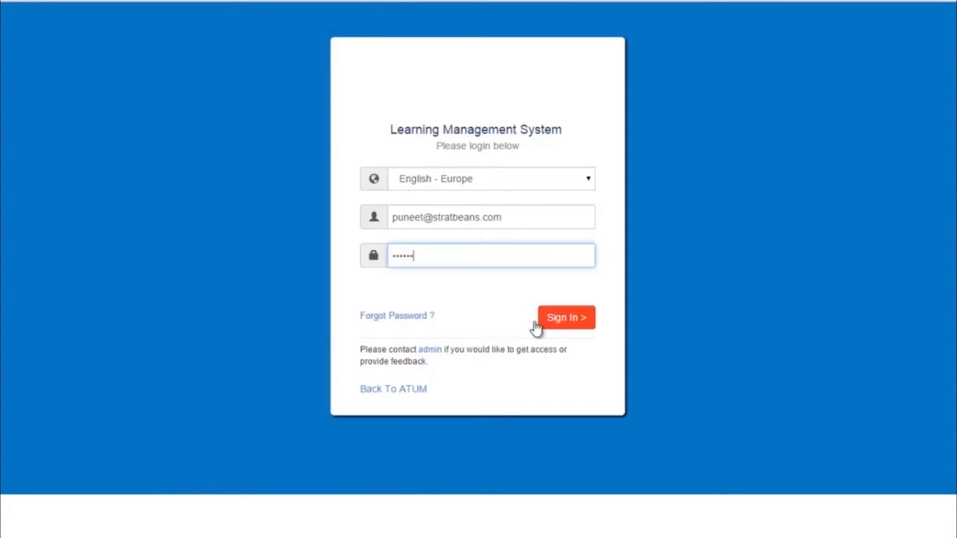
pyautogui.click(566, 316)
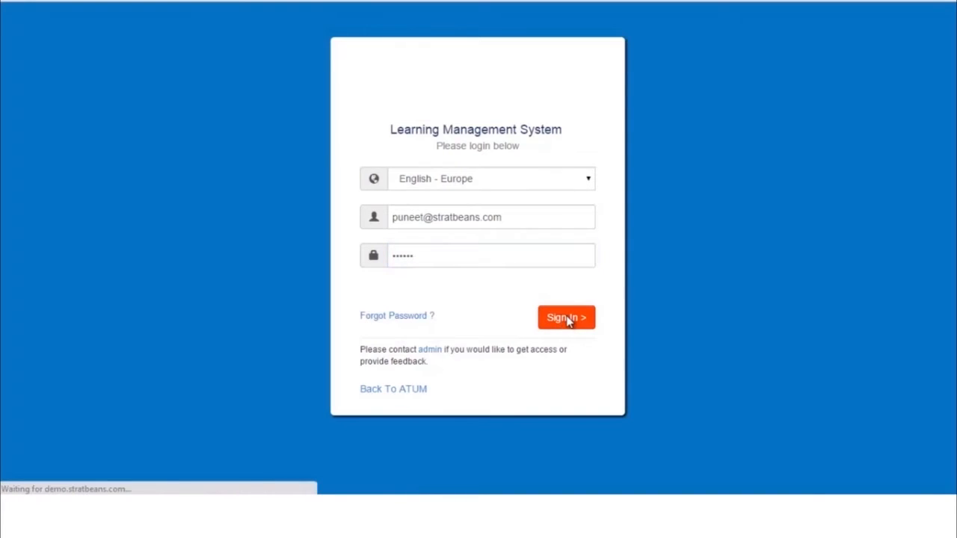
# Step: Launch induction module from My Active Trainings so it becomes Incomplete
pyautogui.click(566, 317)
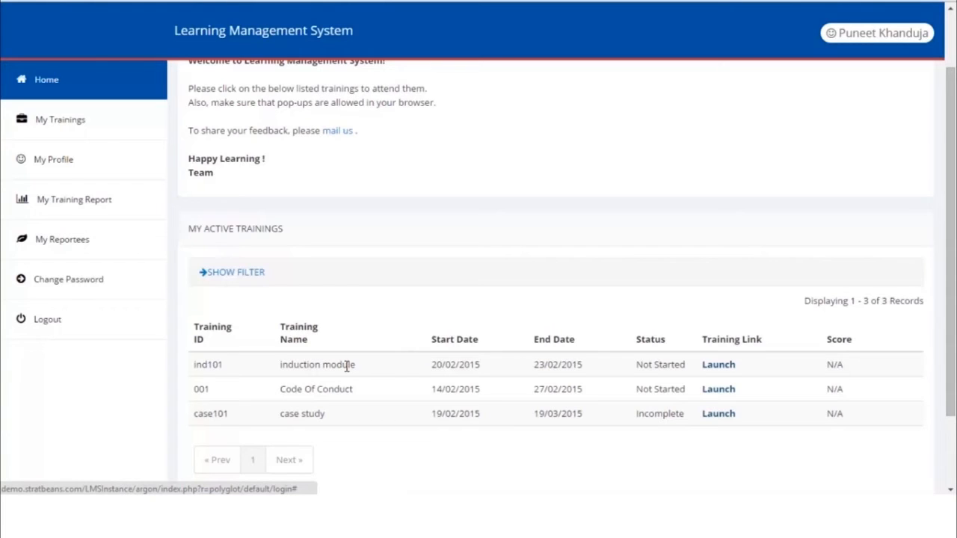
pyautogui.moveTo(630, 361)
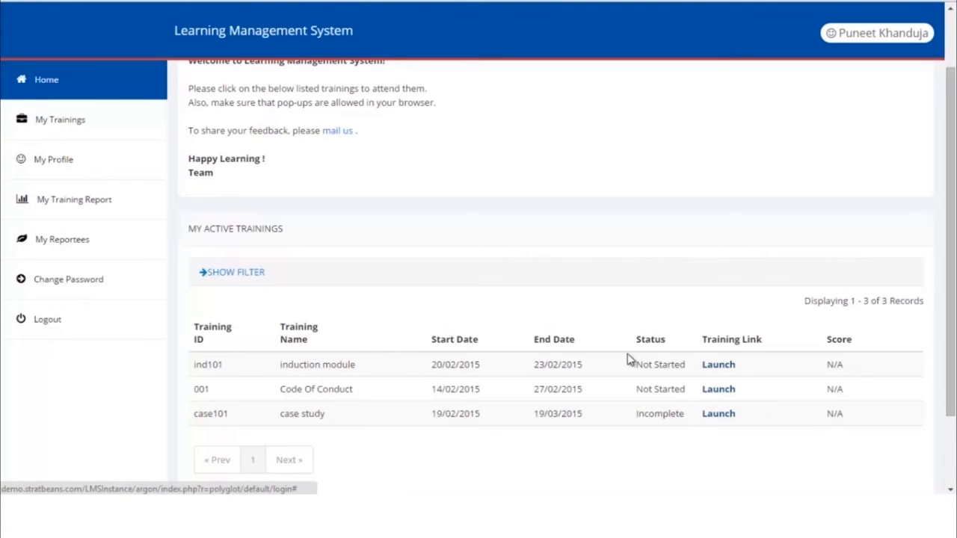
pyautogui.moveTo(717, 364)
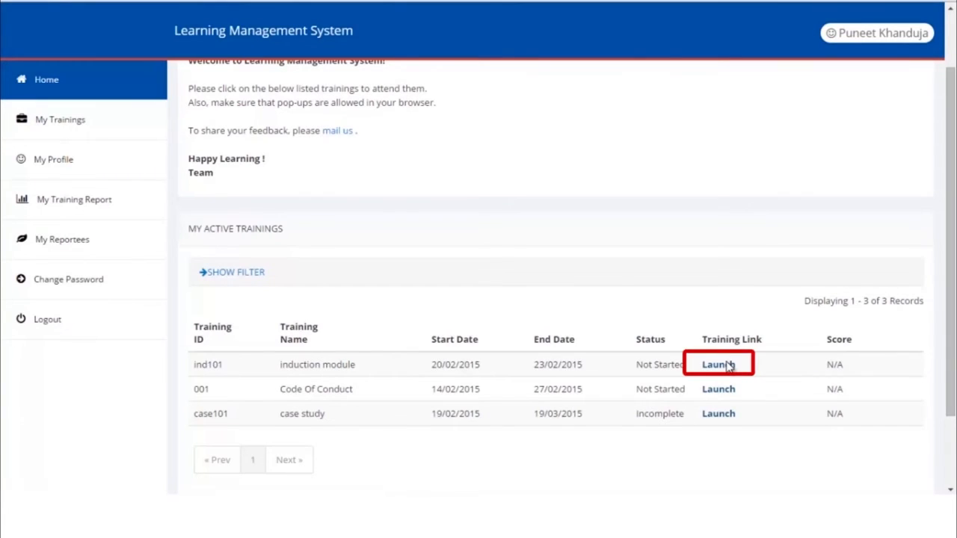
pyautogui.click(718, 364)
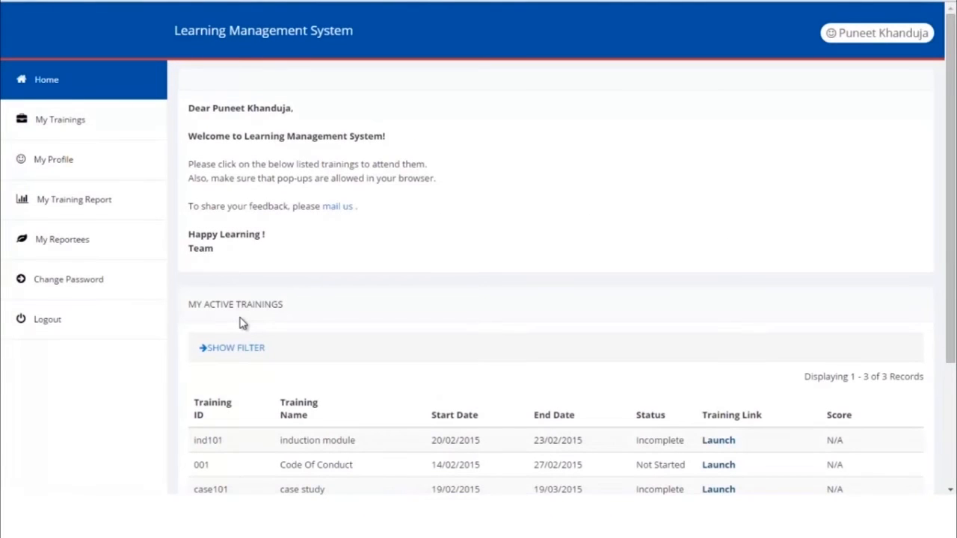
pyautogui.moveTo(186, 230)
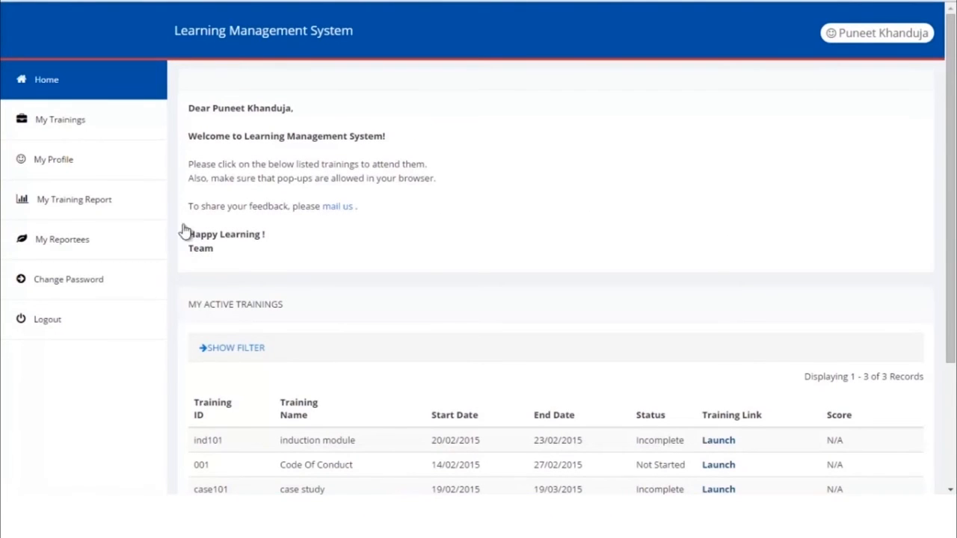
# Step: Open My Training Report and review its status pie chart and four-training table
pyautogui.click(73, 199)
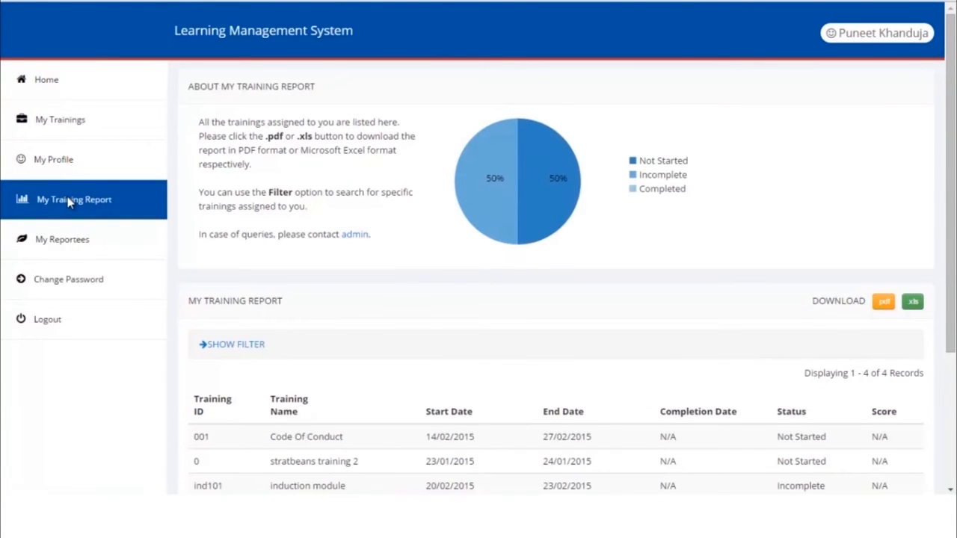
pyautogui.moveTo(492, 341)
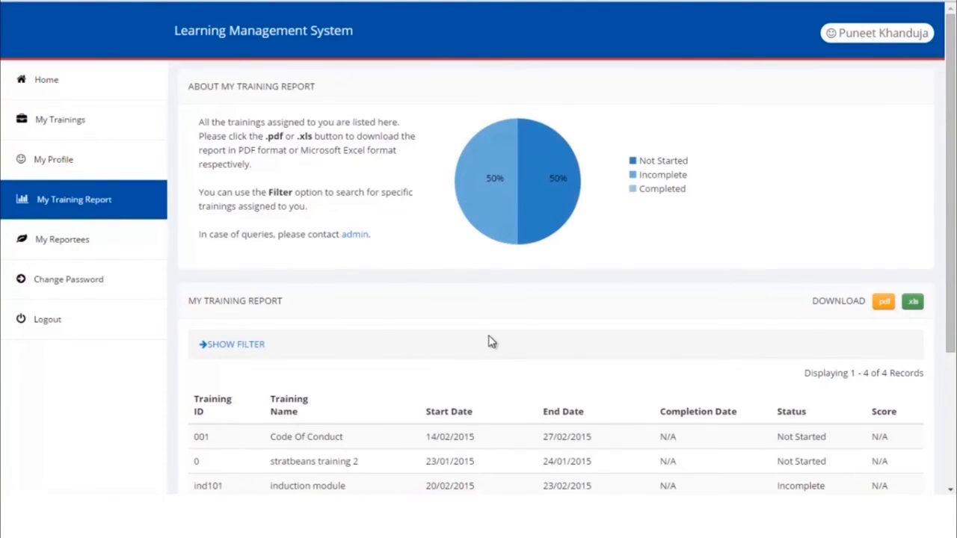
pyautogui.doubleClick(307, 485)
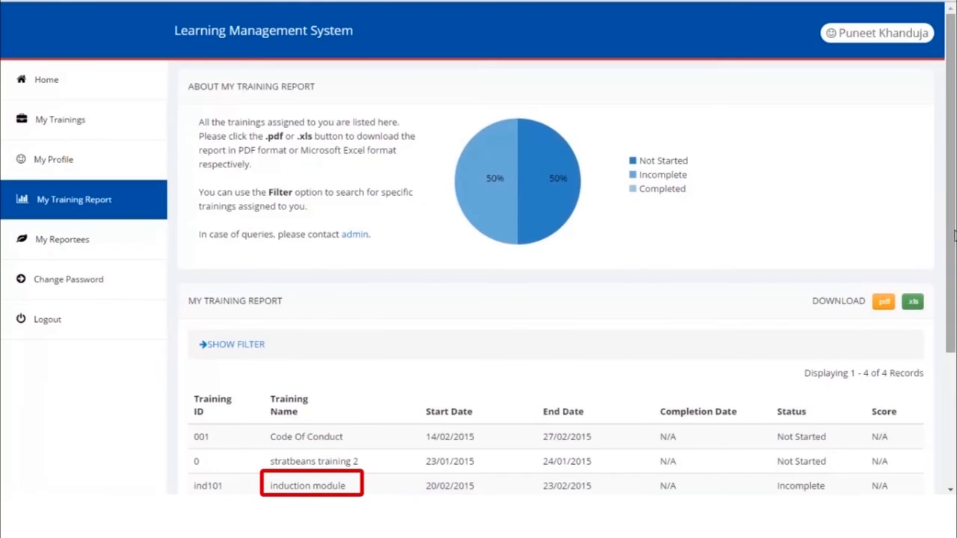
pyautogui.scroll(-3)
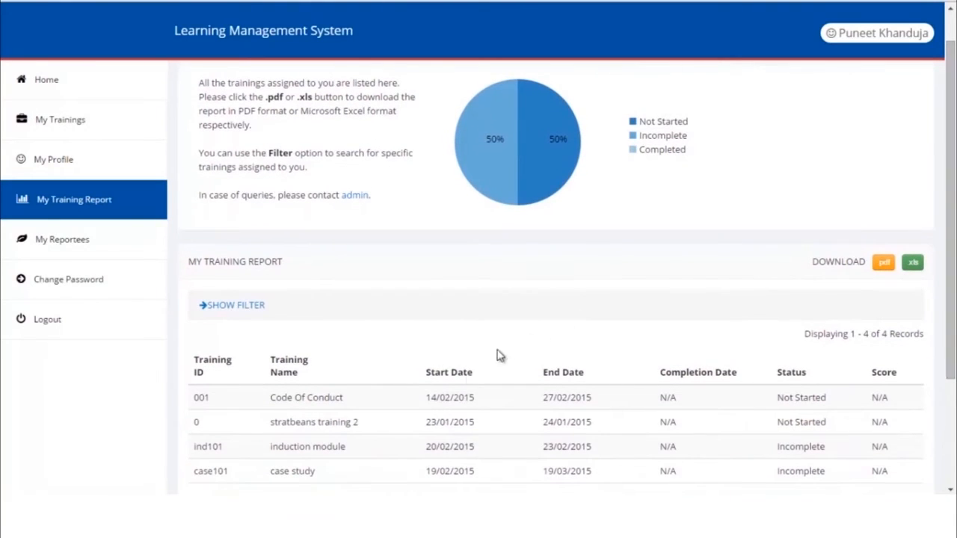
pyautogui.click(800, 446)
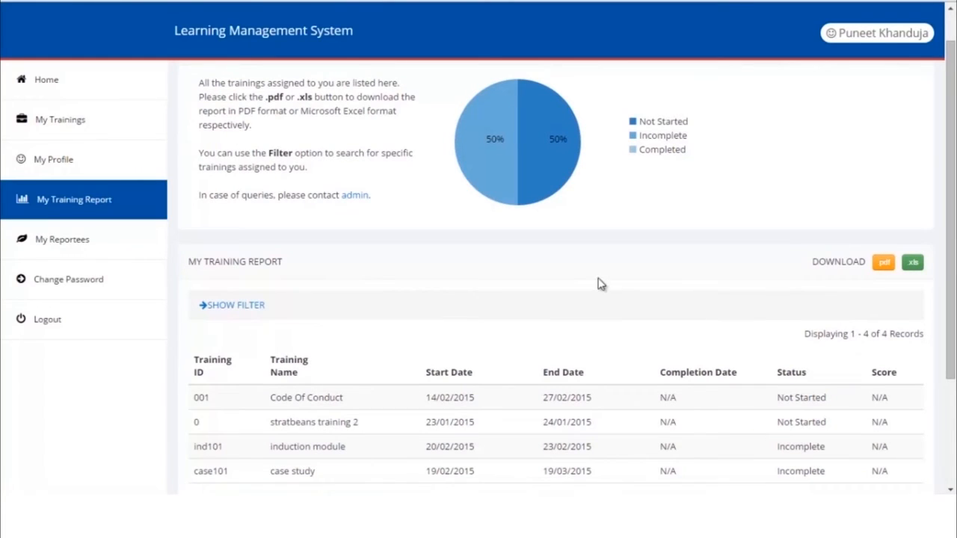
pyautogui.moveTo(565, 214)
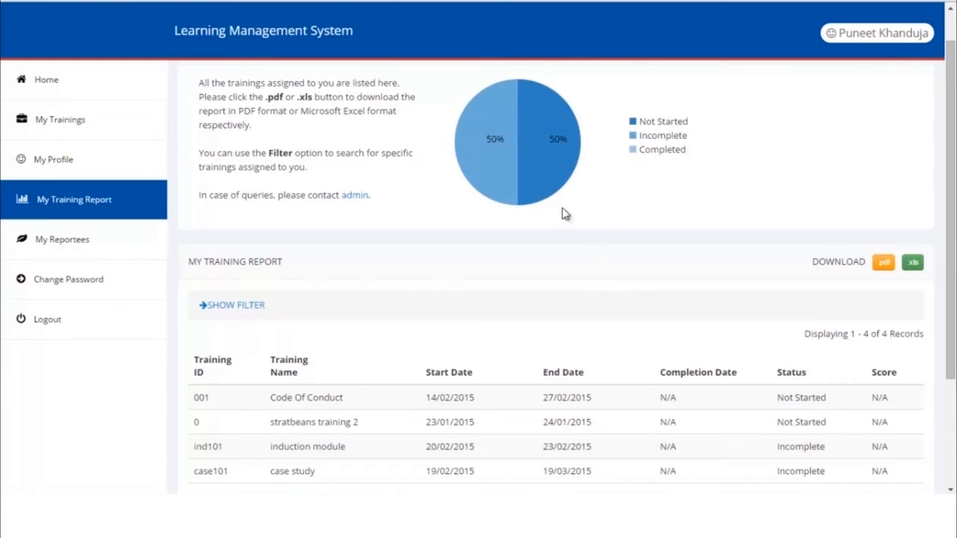
pyautogui.moveTo(402, 208)
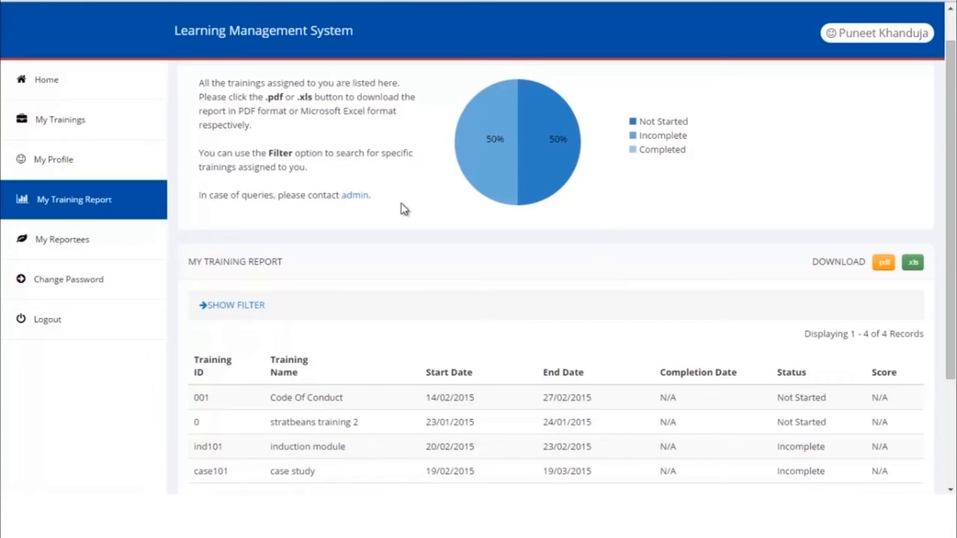
pyautogui.moveTo(224, 250)
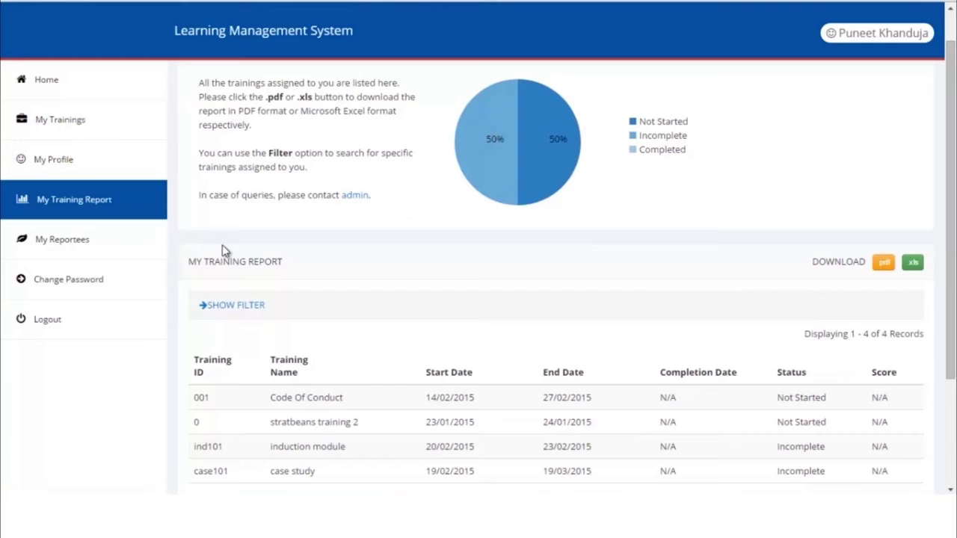
pyautogui.moveTo(111, 208)
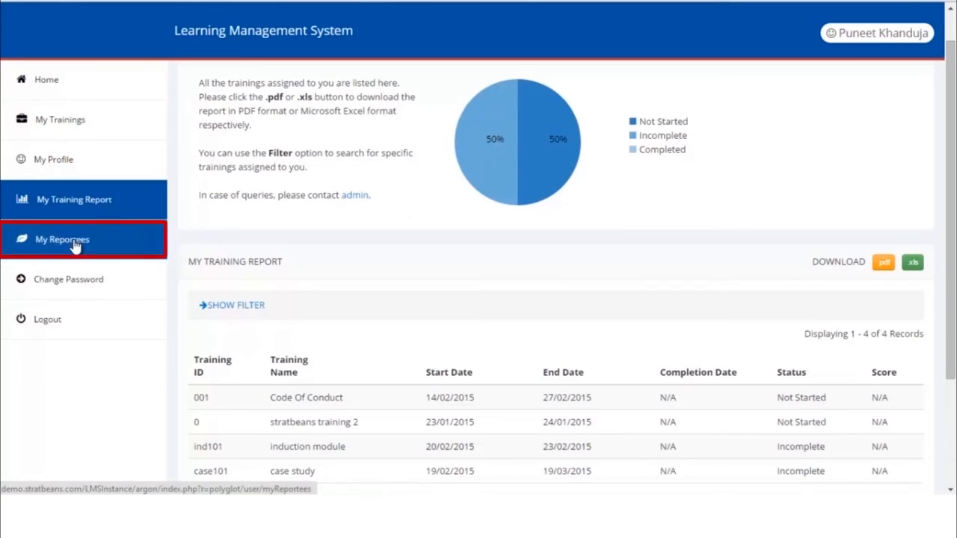
# Step: Check My Reportees shows none, then view My Profile with language English - Spain
pyautogui.click(62, 239)
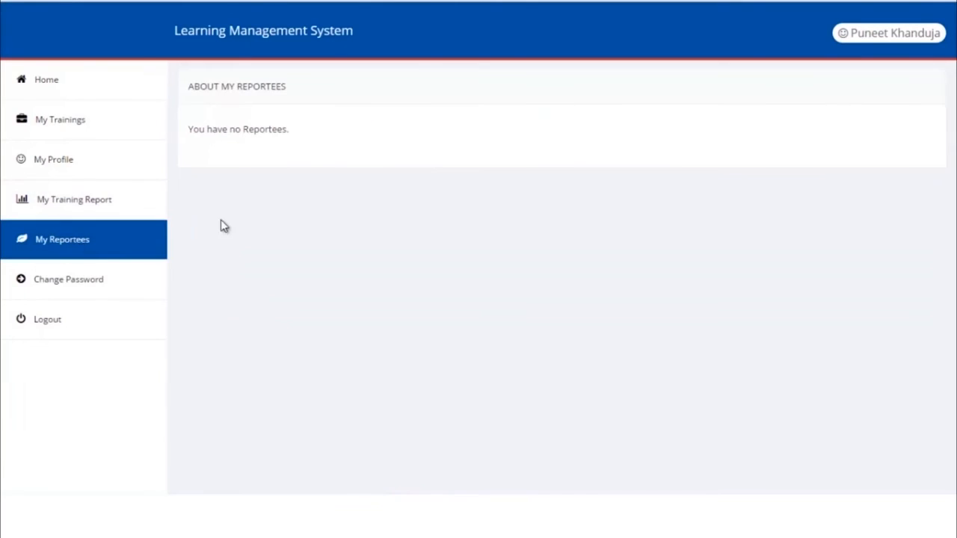
pyautogui.moveTo(271, 226)
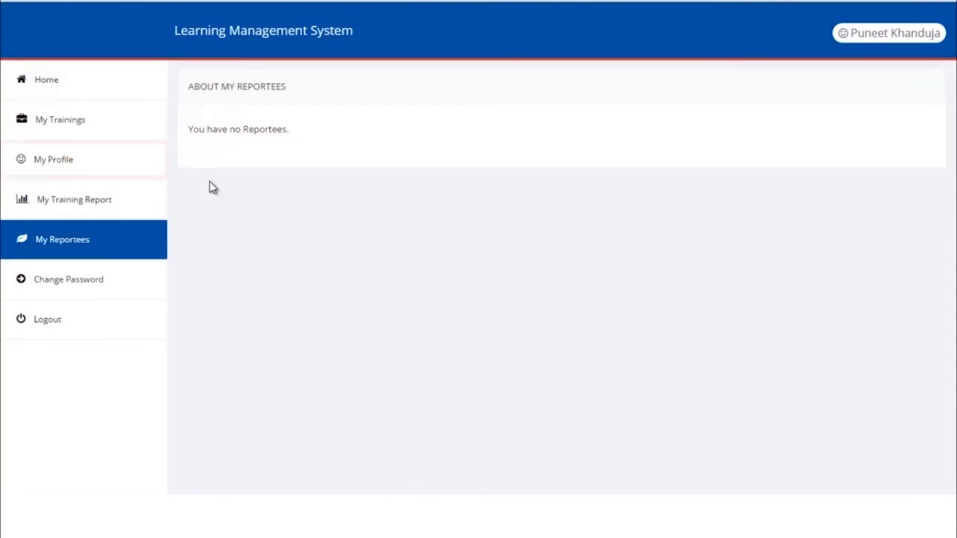
pyautogui.click(54, 159)
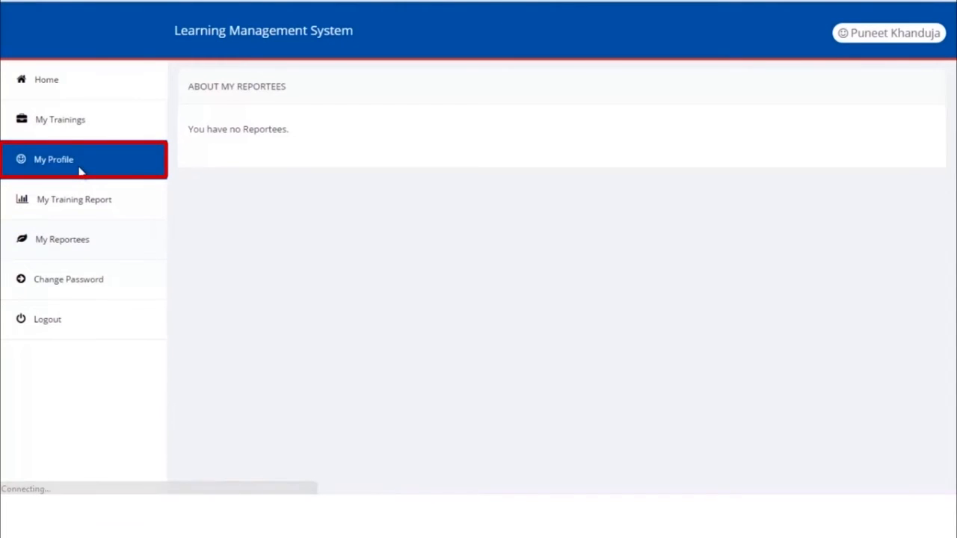
pyautogui.click(53, 160)
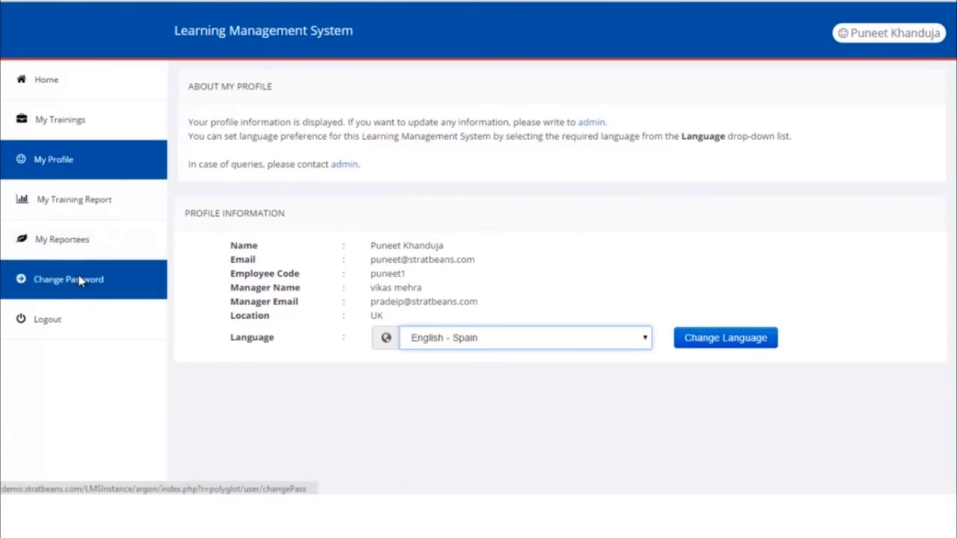
# Step: Enter the old and new passwords in the change-password form, then go back Home
pyautogui.click(68, 279)
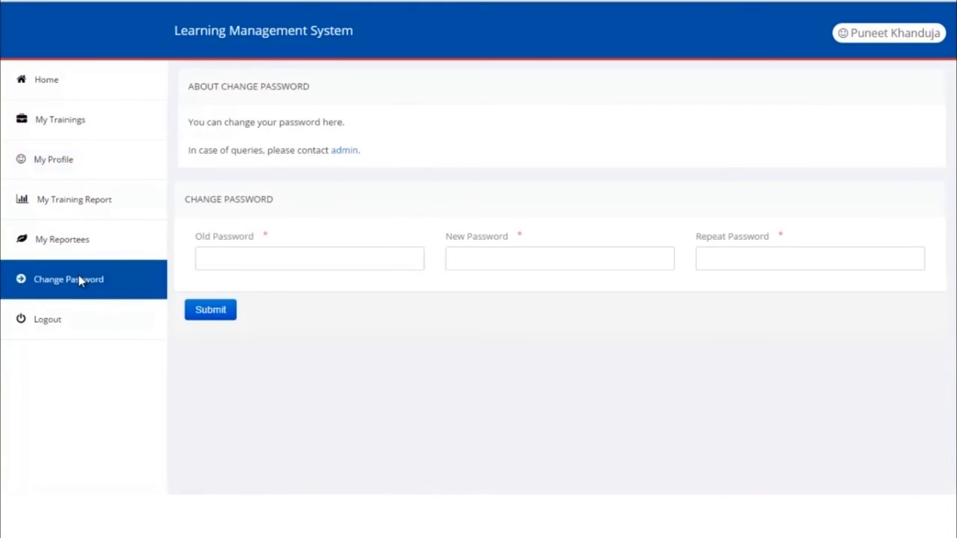
pyautogui.write('•••••')
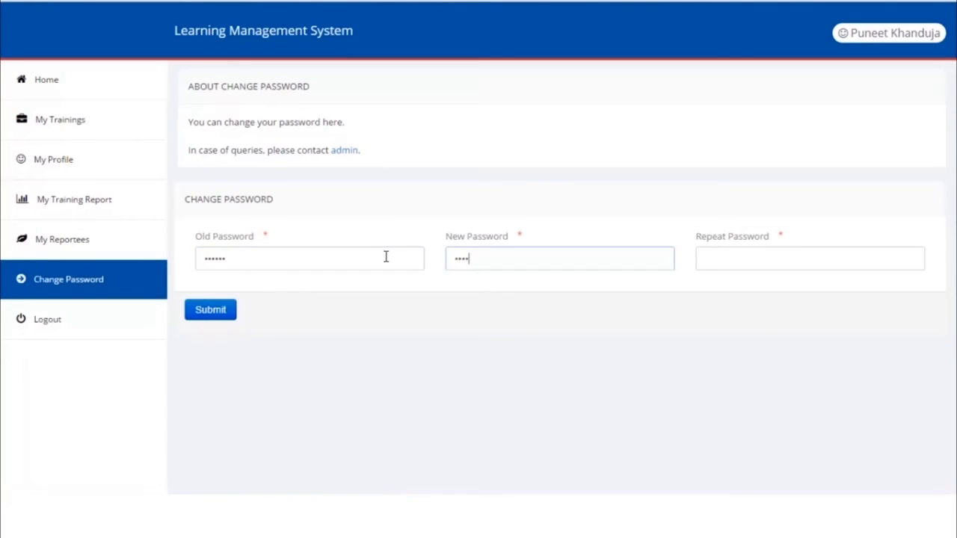
pyautogui.click(809, 258)
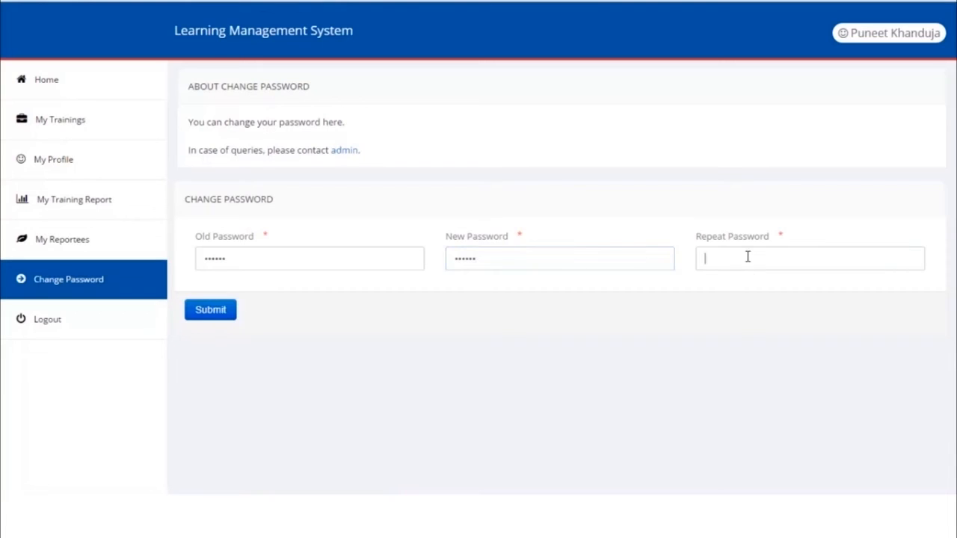
pyautogui.write('••••••')
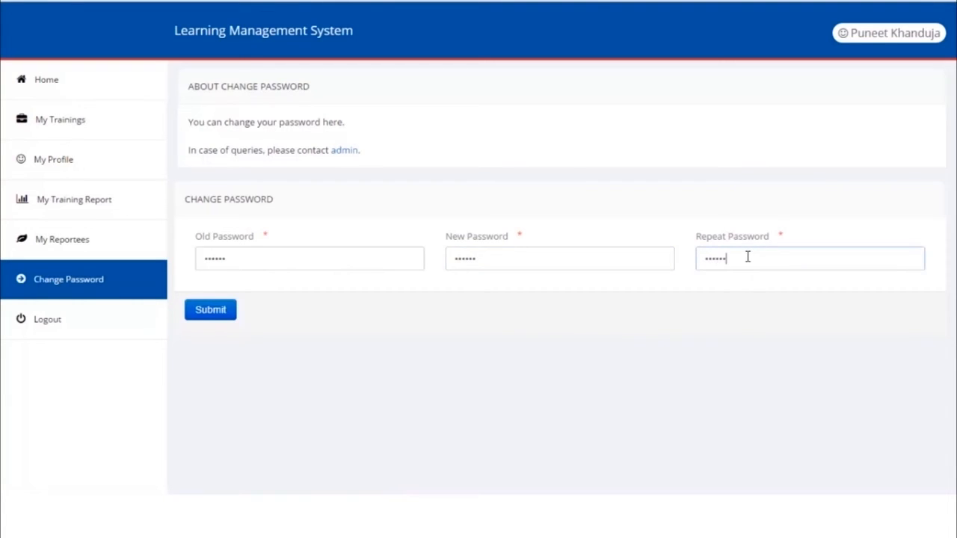
pyautogui.click(46, 80)
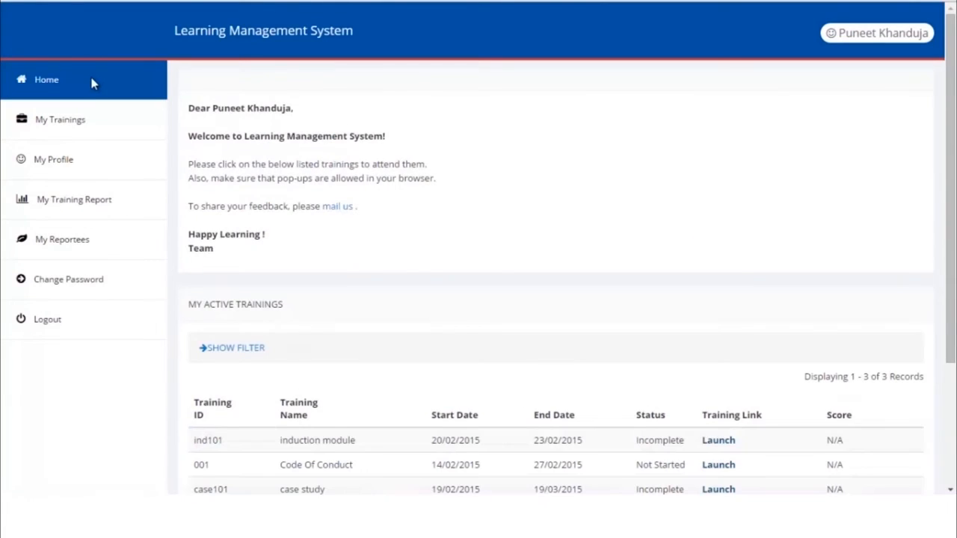
pyautogui.moveTo(317, 243)
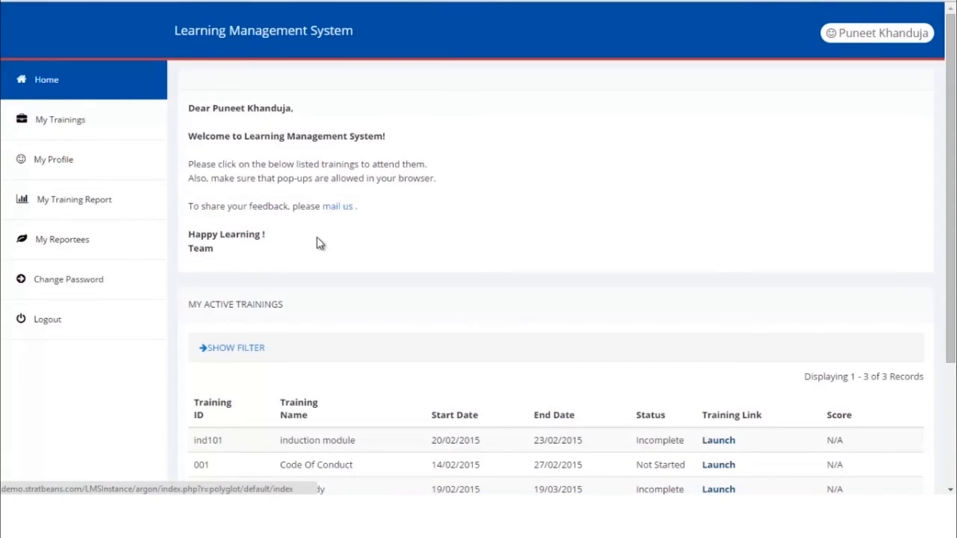
pyautogui.moveTo(47, 320)
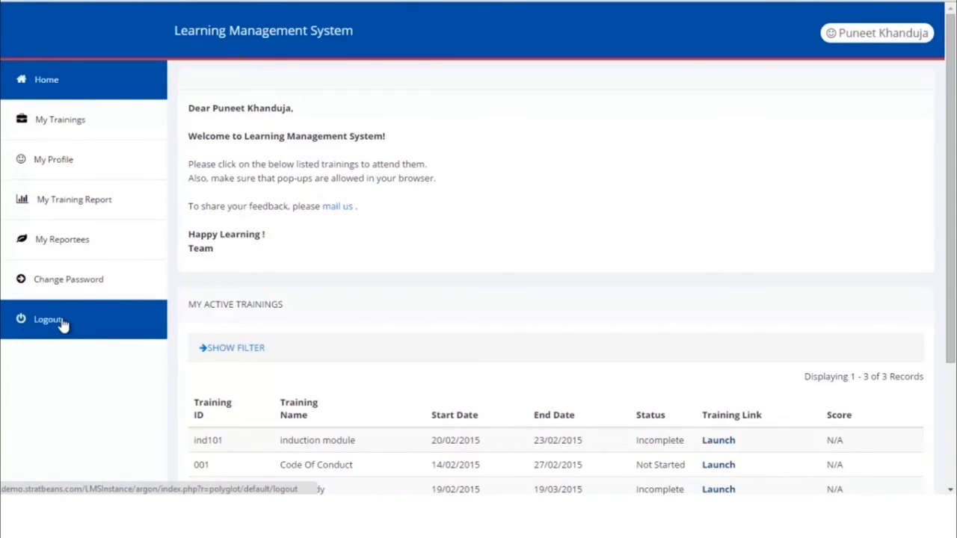
# Step: Log out the learner, sign in as manager, and expand the Report sidebar options
pyautogui.click(48, 319)
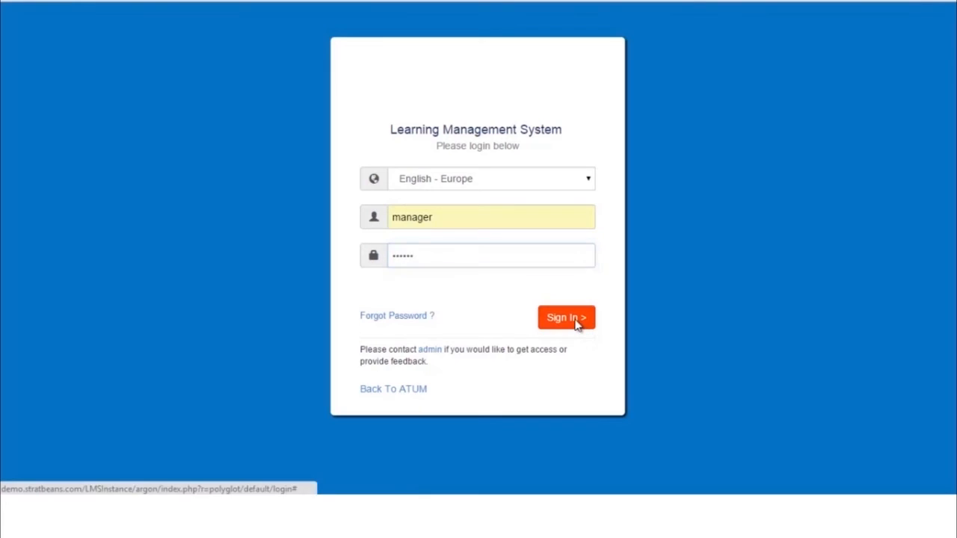
pyautogui.click(566, 317)
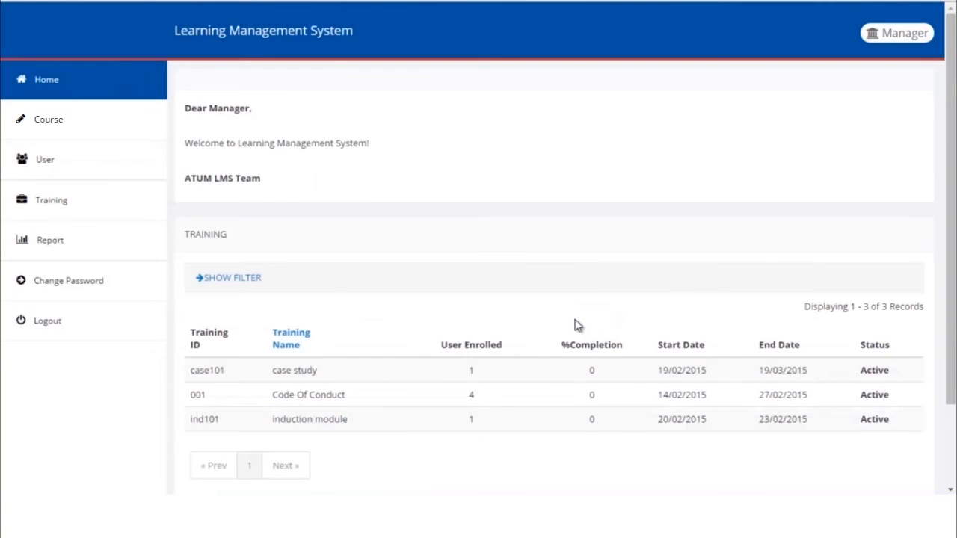
pyautogui.click(51, 240)
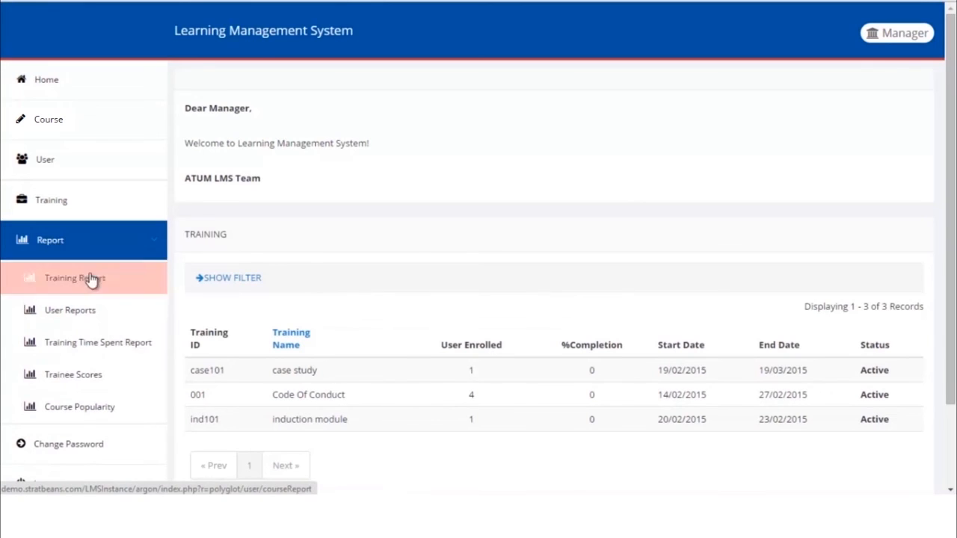
# Step: Open the Training Report listing nine trainings and download it as PDF
pyautogui.click(74, 277)
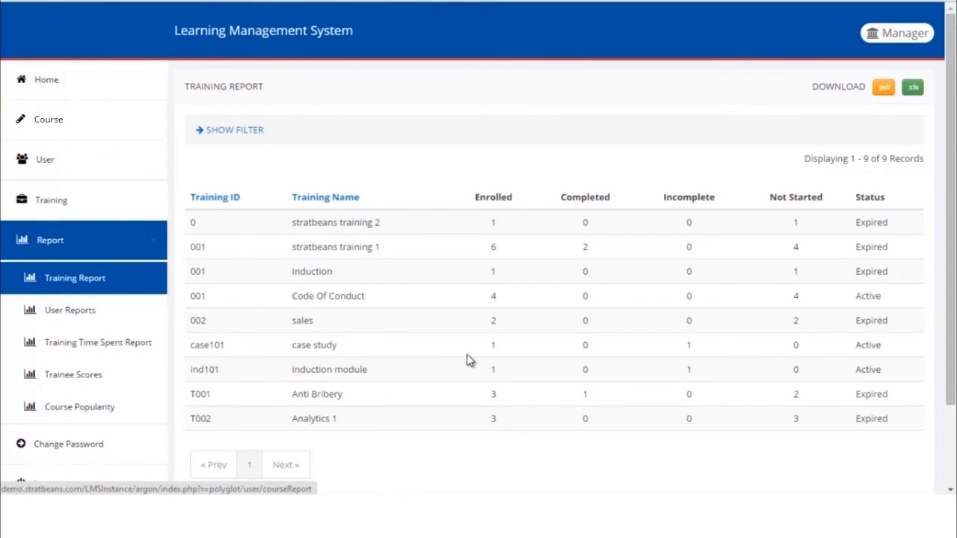
pyautogui.moveTo(687, 367)
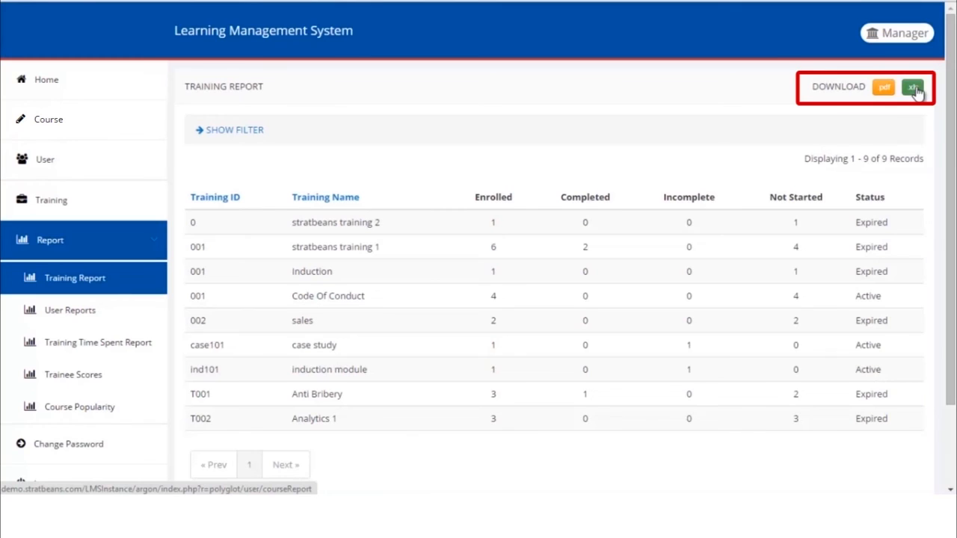
pyautogui.click(913, 87)
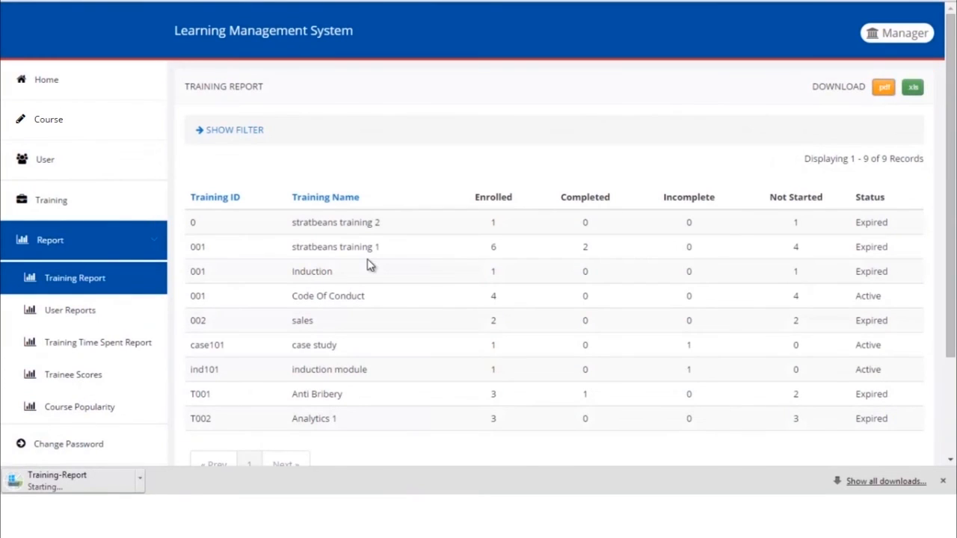
# Step: Open the downloaded Training-Report PDF and scroll through its nine trainings
pyautogui.click(883, 87)
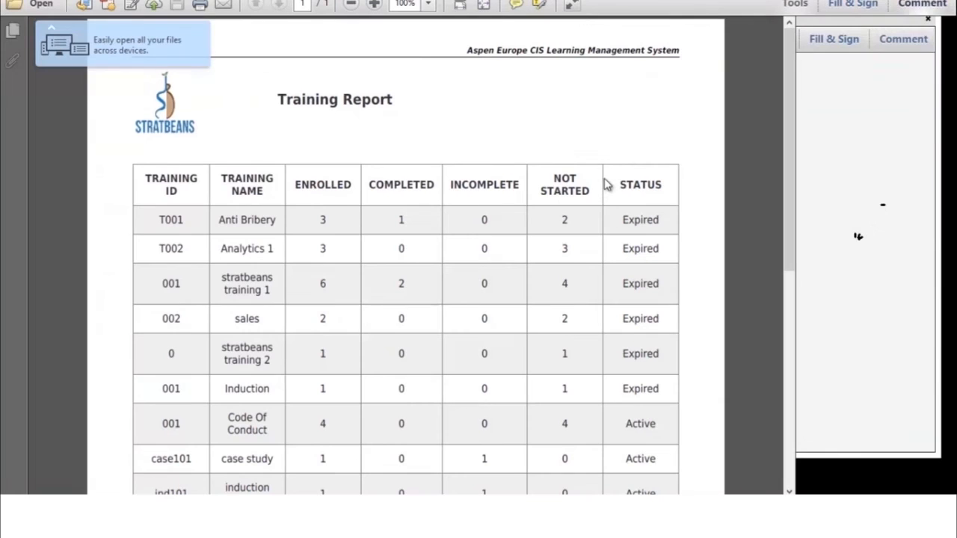
pyautogui.scroll(-3)
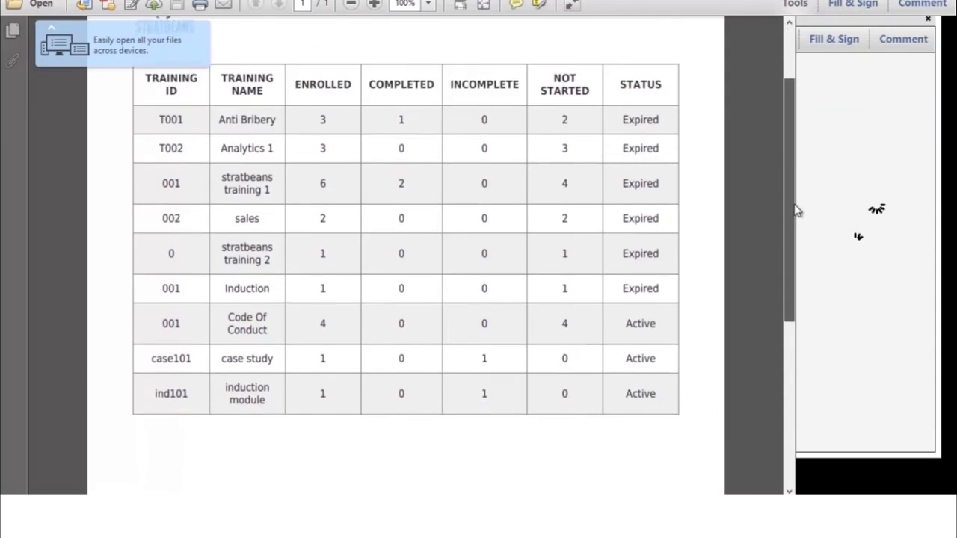
pyautogui.scroll(3)
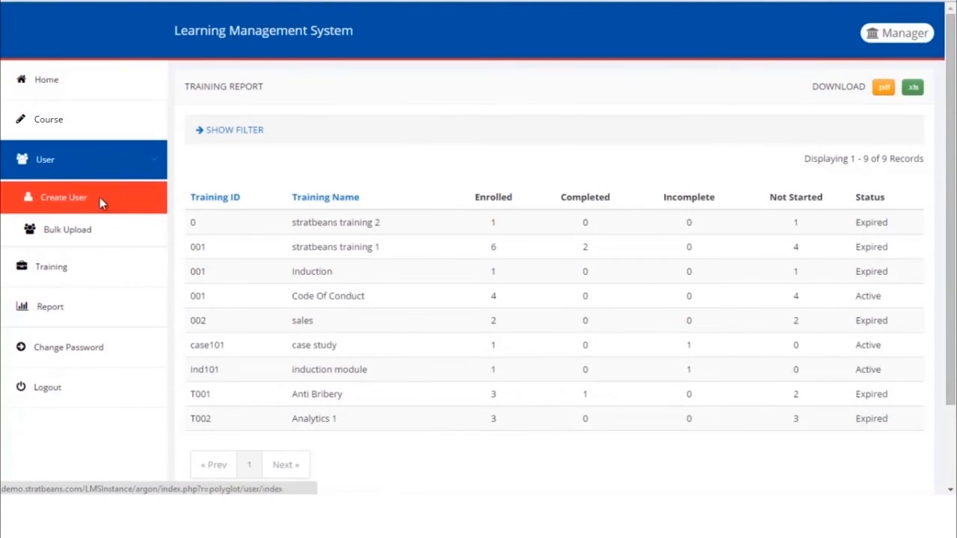
pyautogui.click(63, 197)
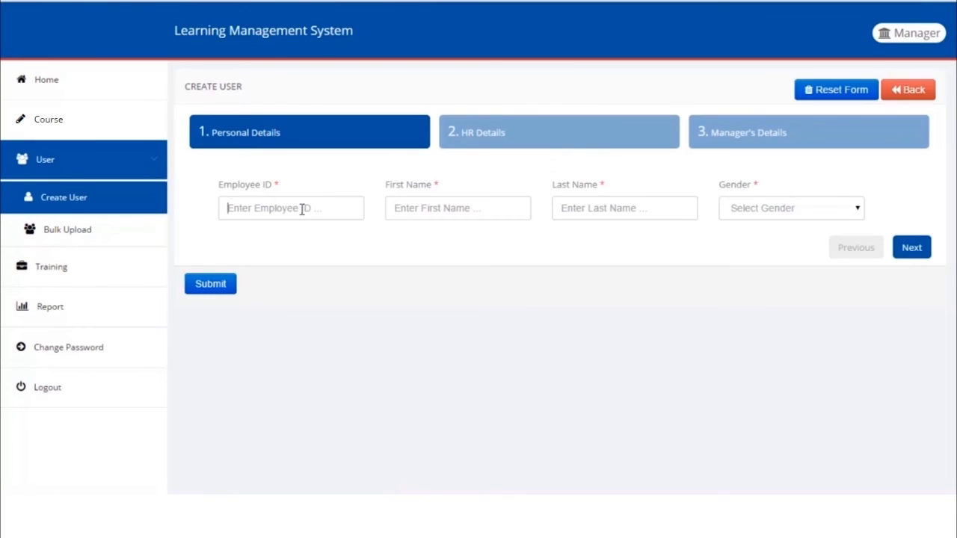
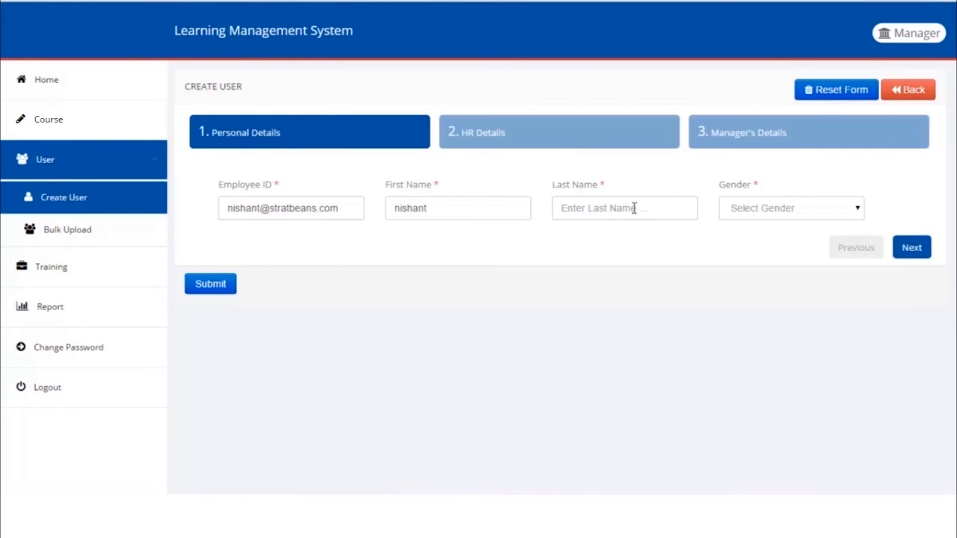
pyautogui.click(790, 208)
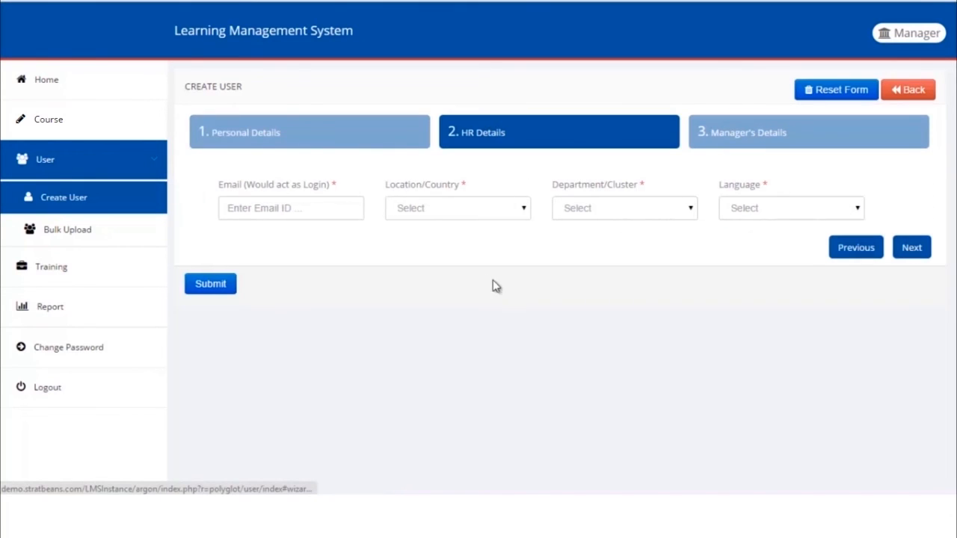
pyautogui.write('nishant')
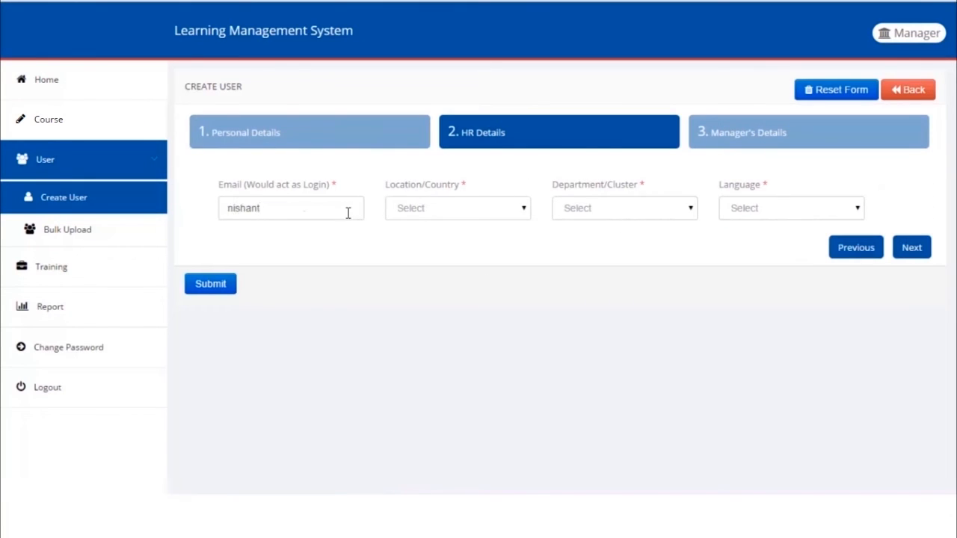
pyautogui.click(457, 208)
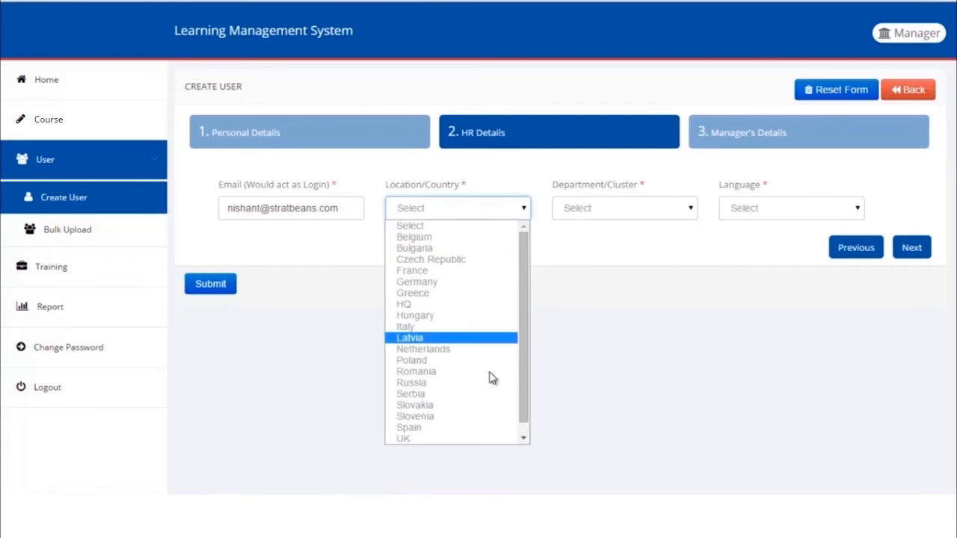
pyautogui.click(402, 439)
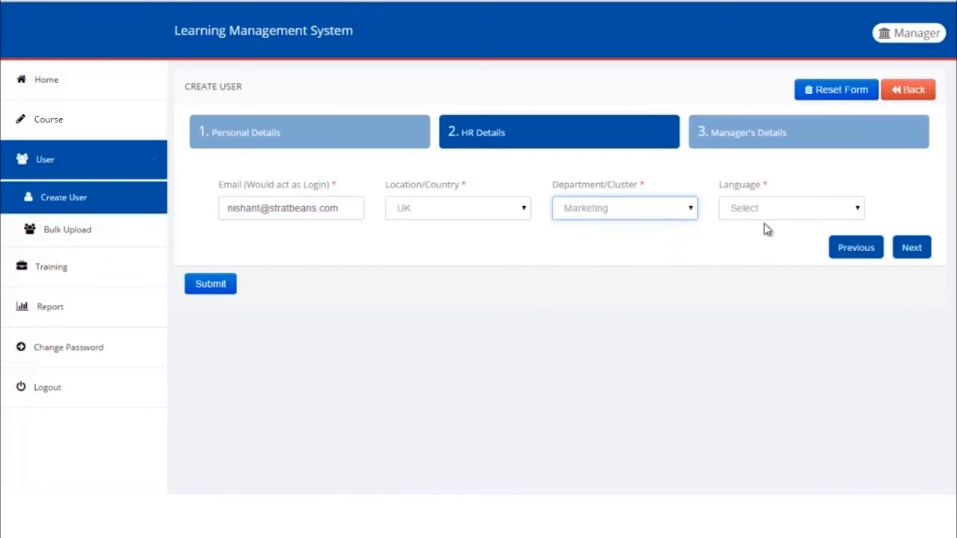
pyautogui.click(788, 208)
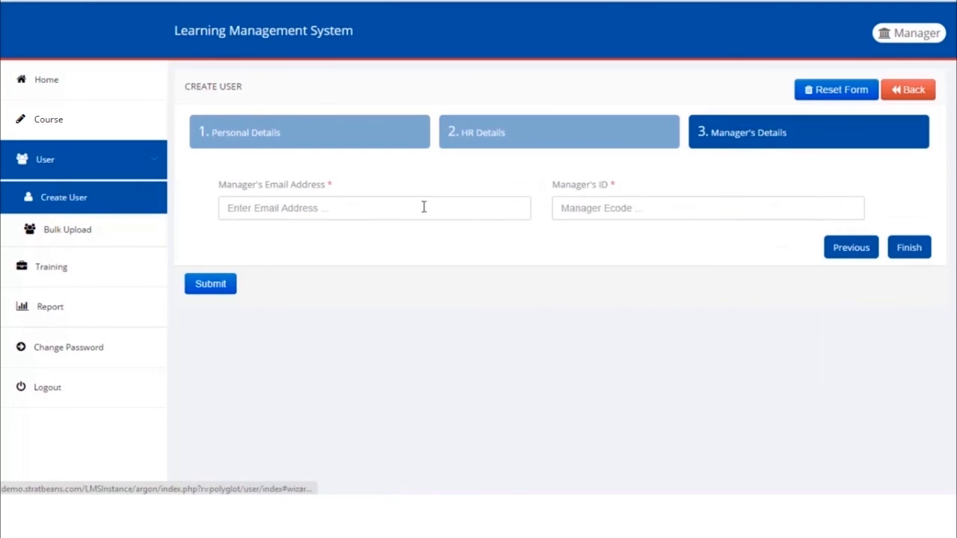
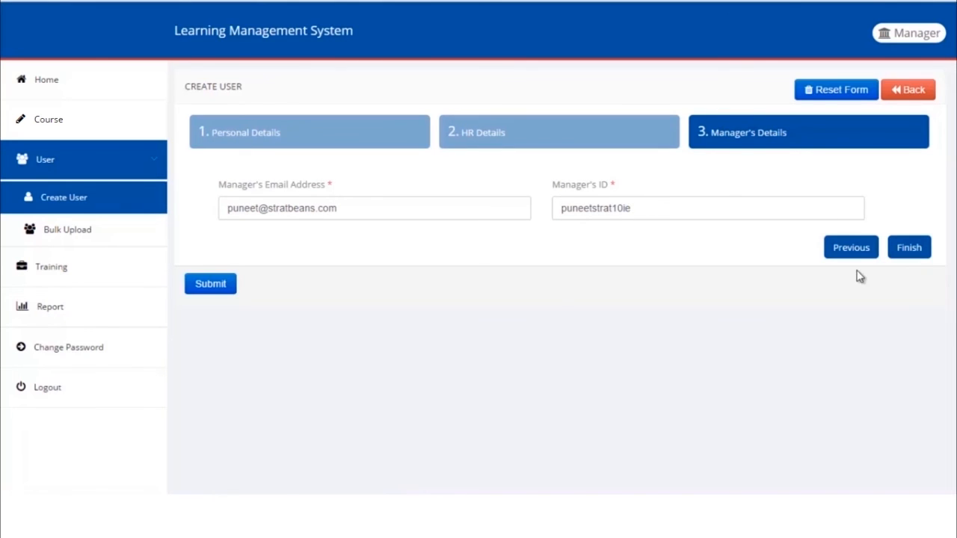
pyautogui.click(210, 284)
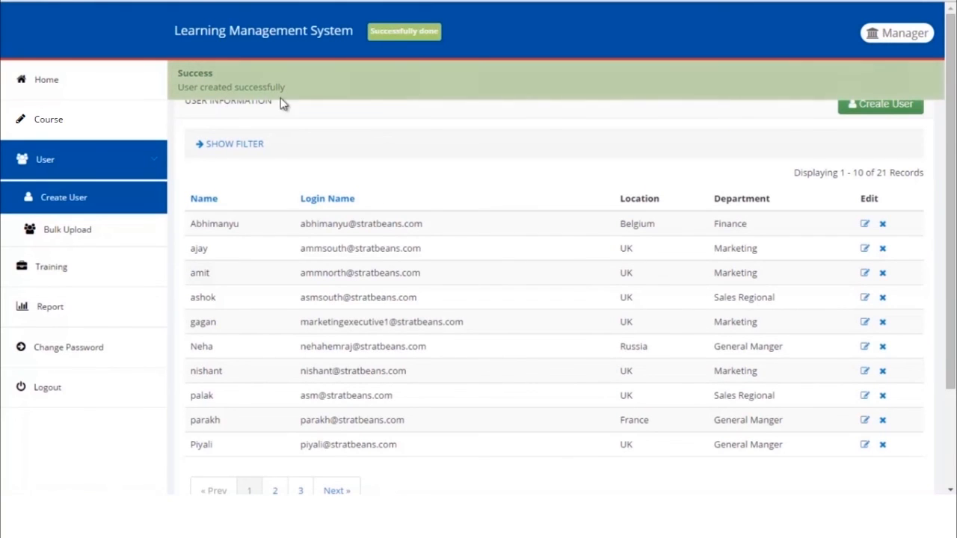
pyautogui.moveTo(216, 191)
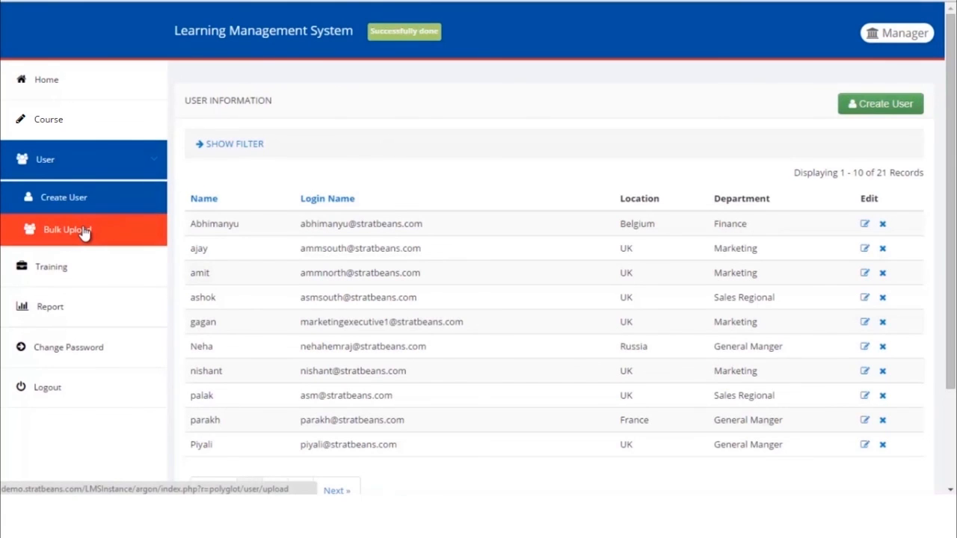
# Step: Download the sample user_upload.csv from Bulk Upload, cancel the file picker, then log out
pyautogui.click(67, 229)
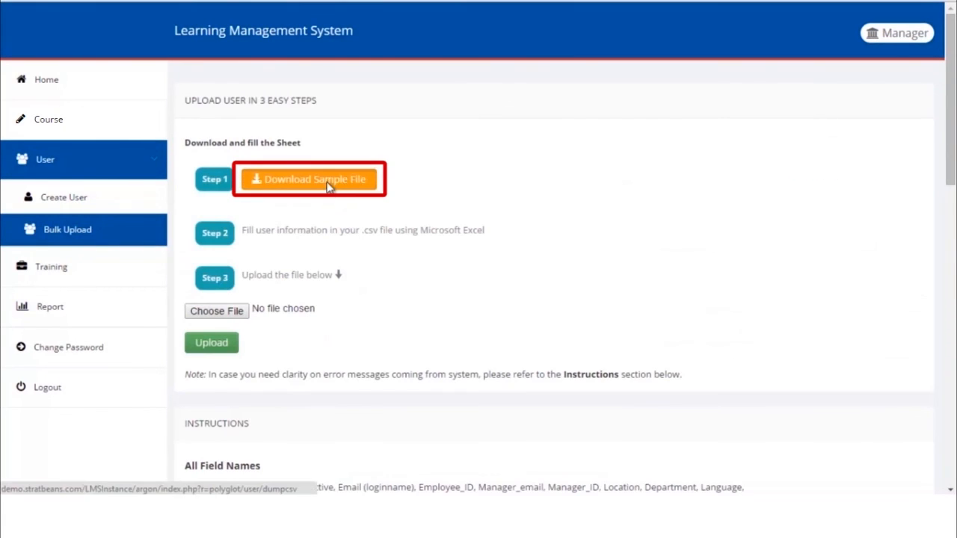
pyautogui.click(309, 179)
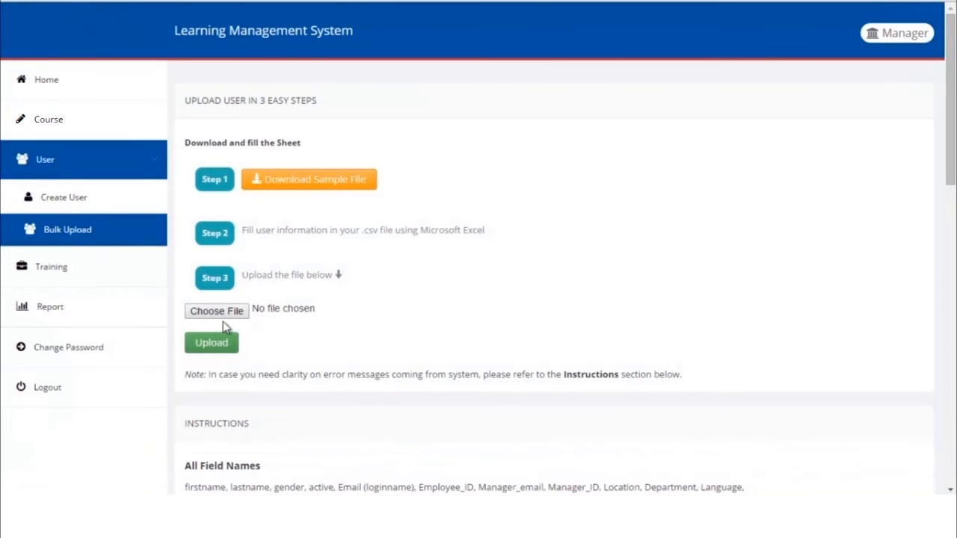
pyautogui.click(216, 311)
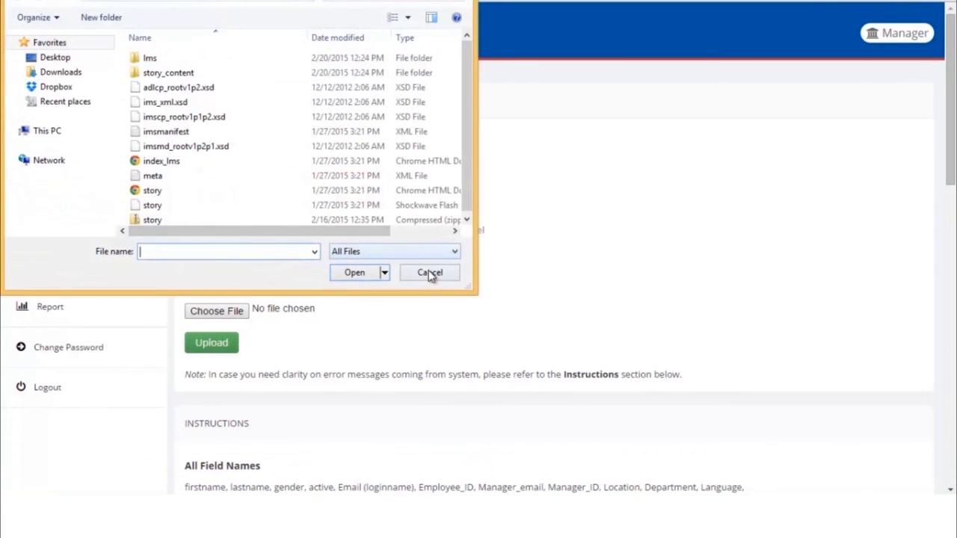
pyautogui.click(429, 272)
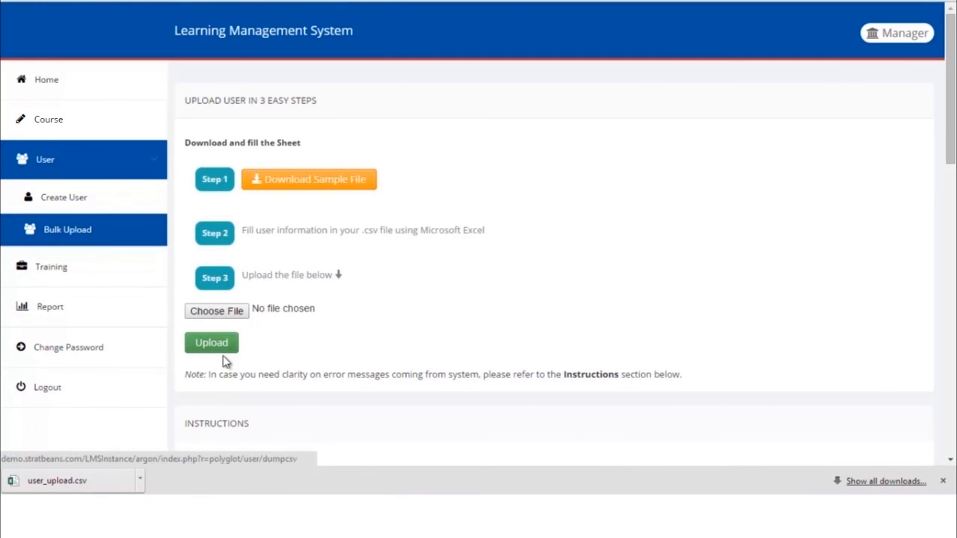
pyautogui.click(46, 79)
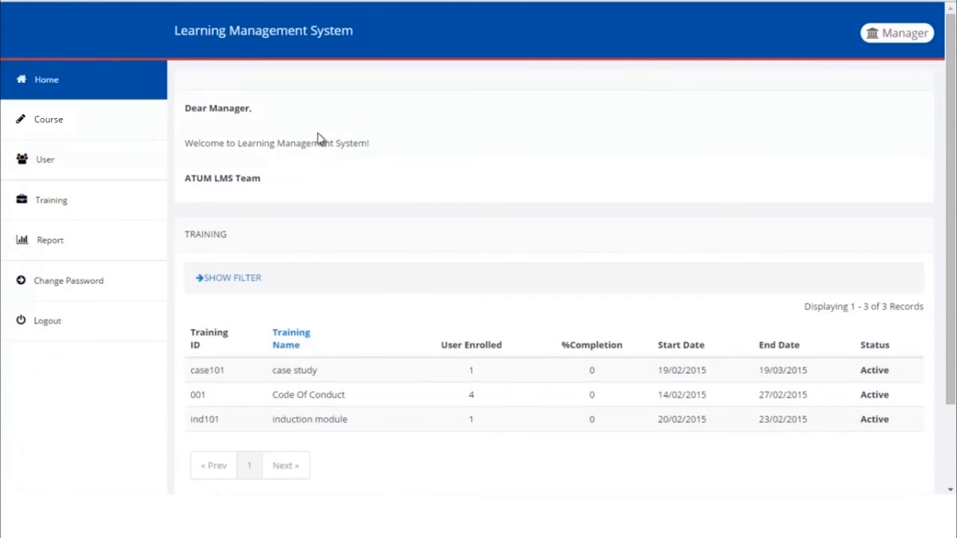
pyautogui.click(47, 320)
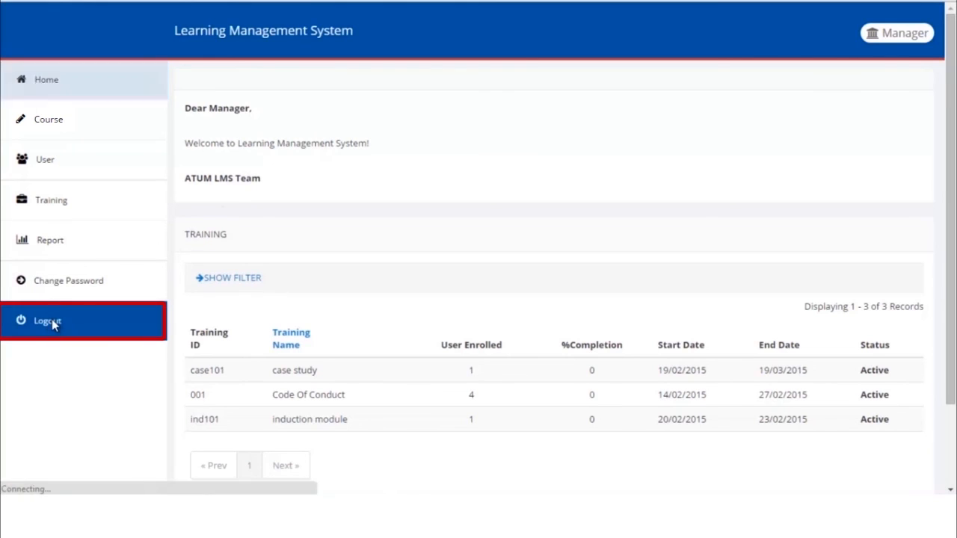